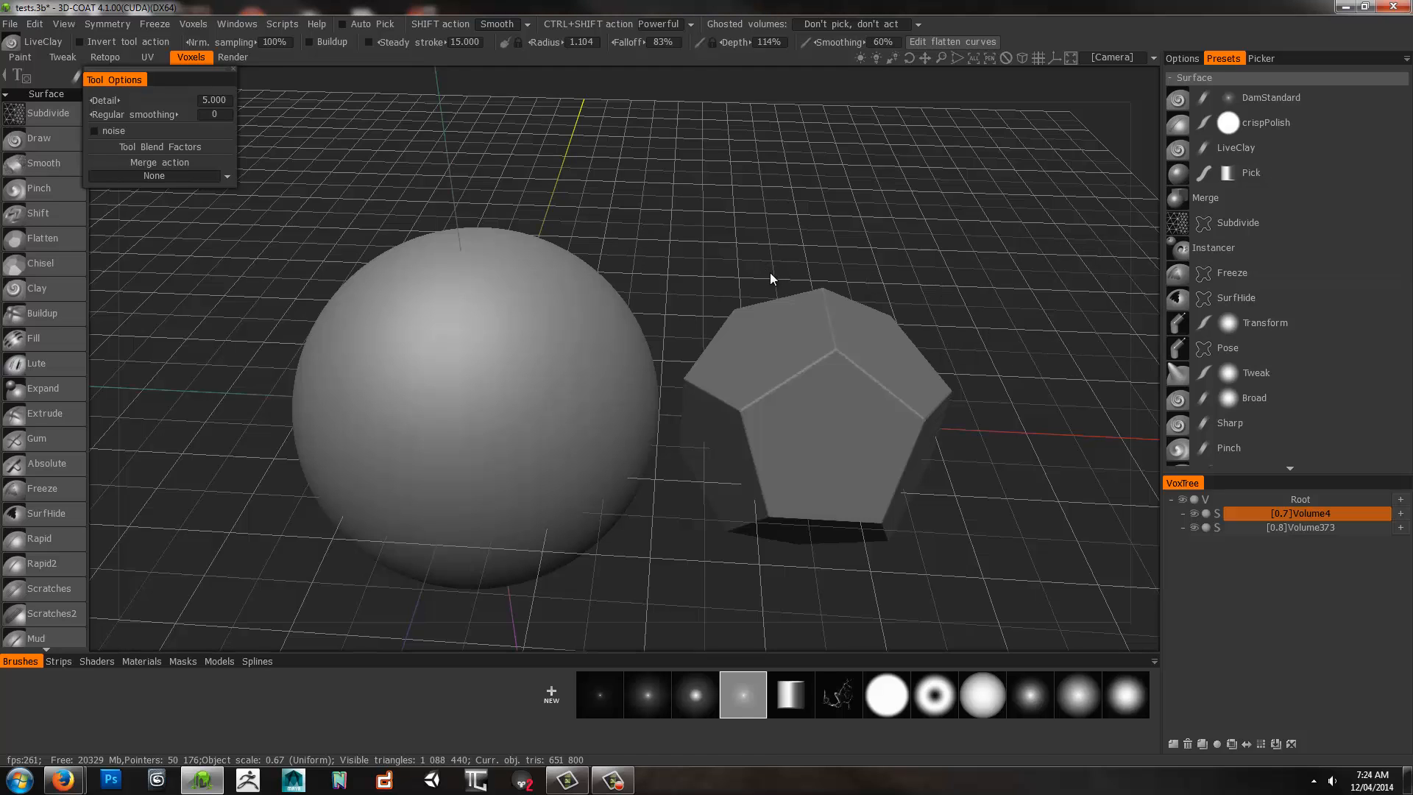
mouse_move(726, 264)
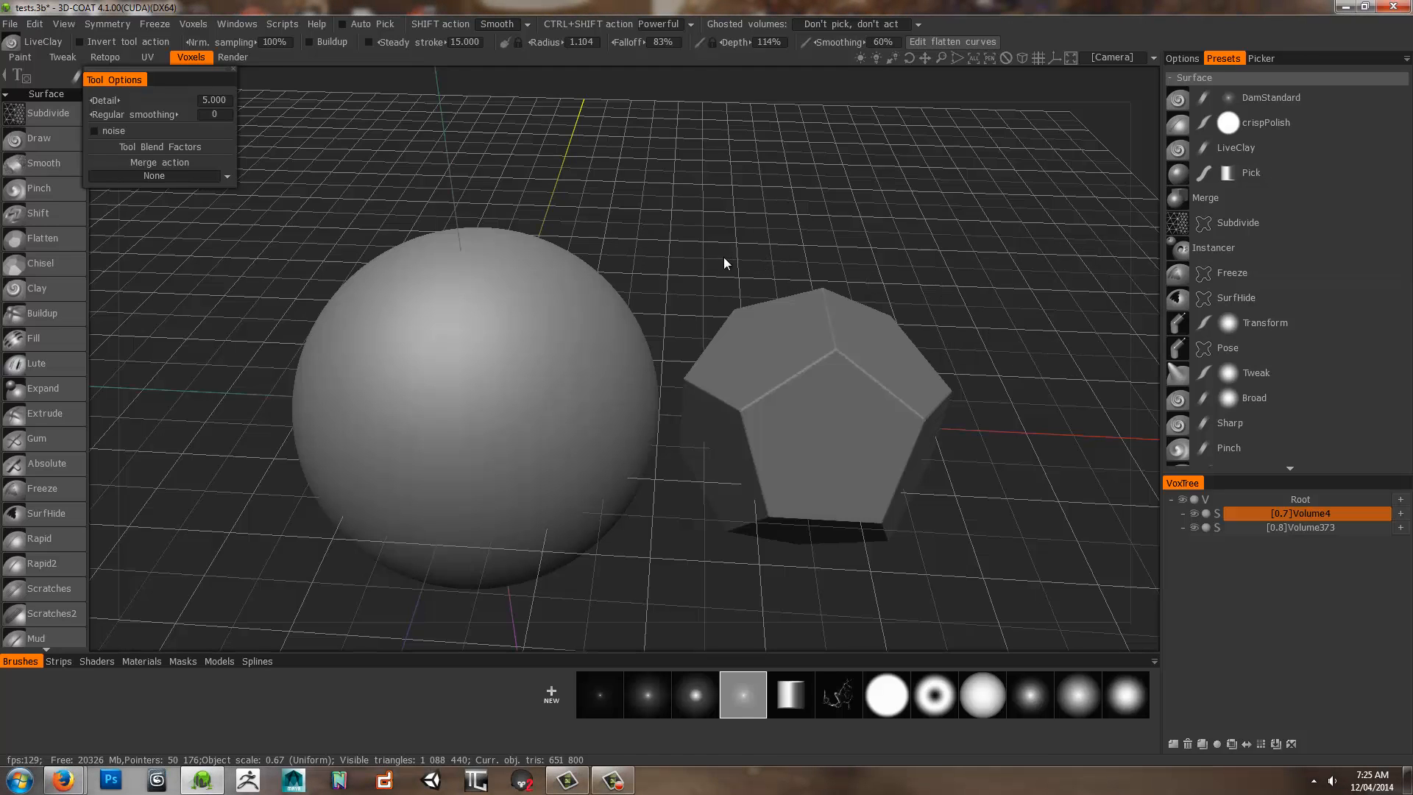
mouse_move(724, 274)
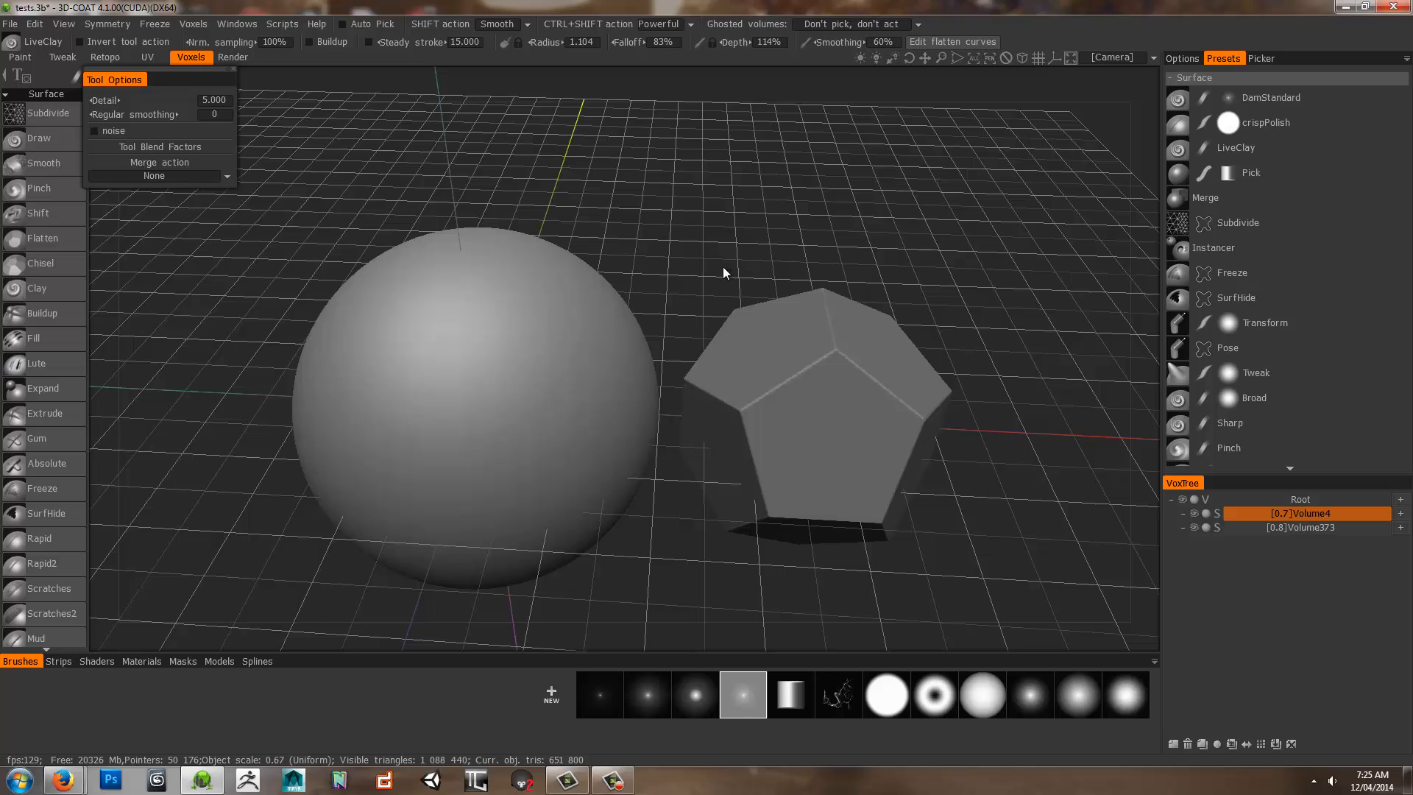
mouse_move(730, 280)
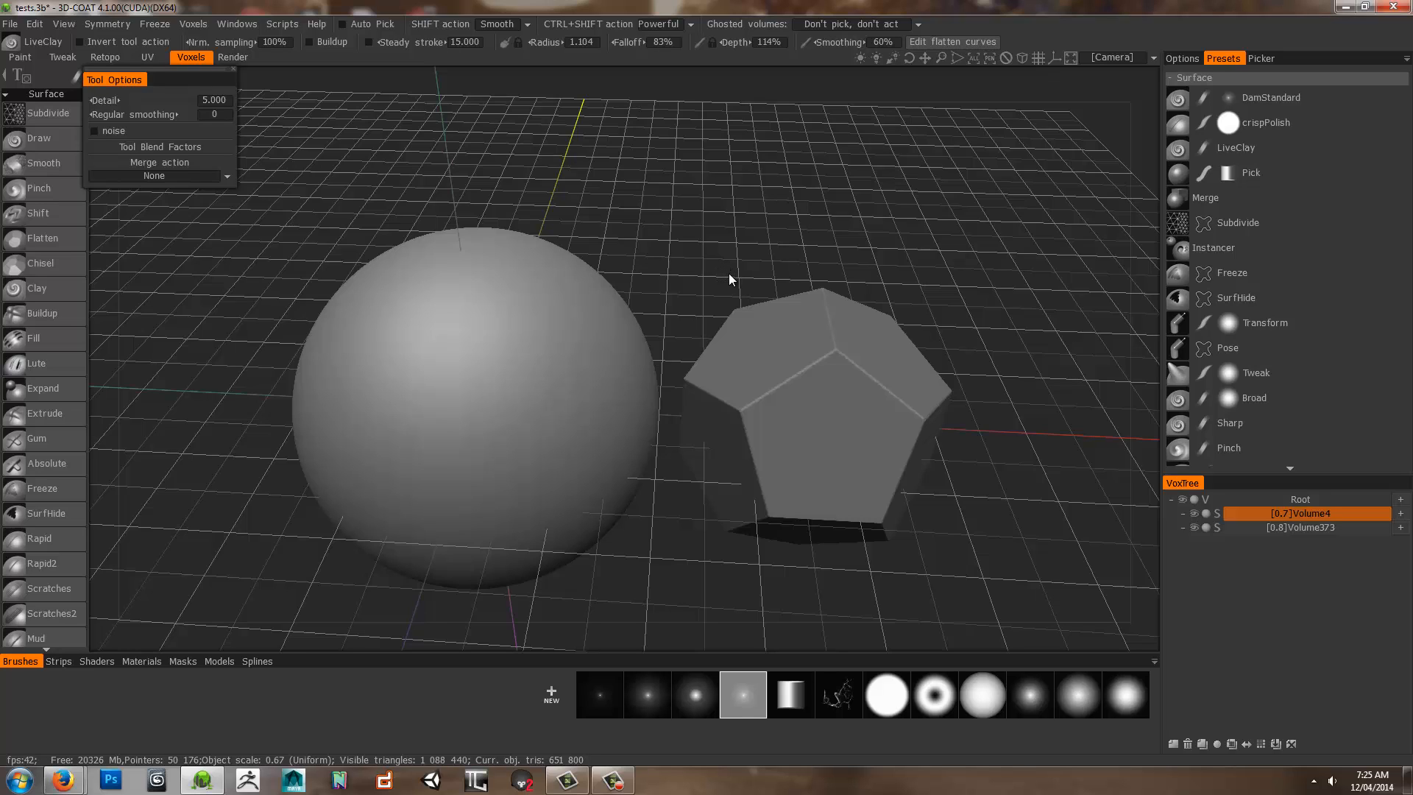
mouse_move(738, 278)
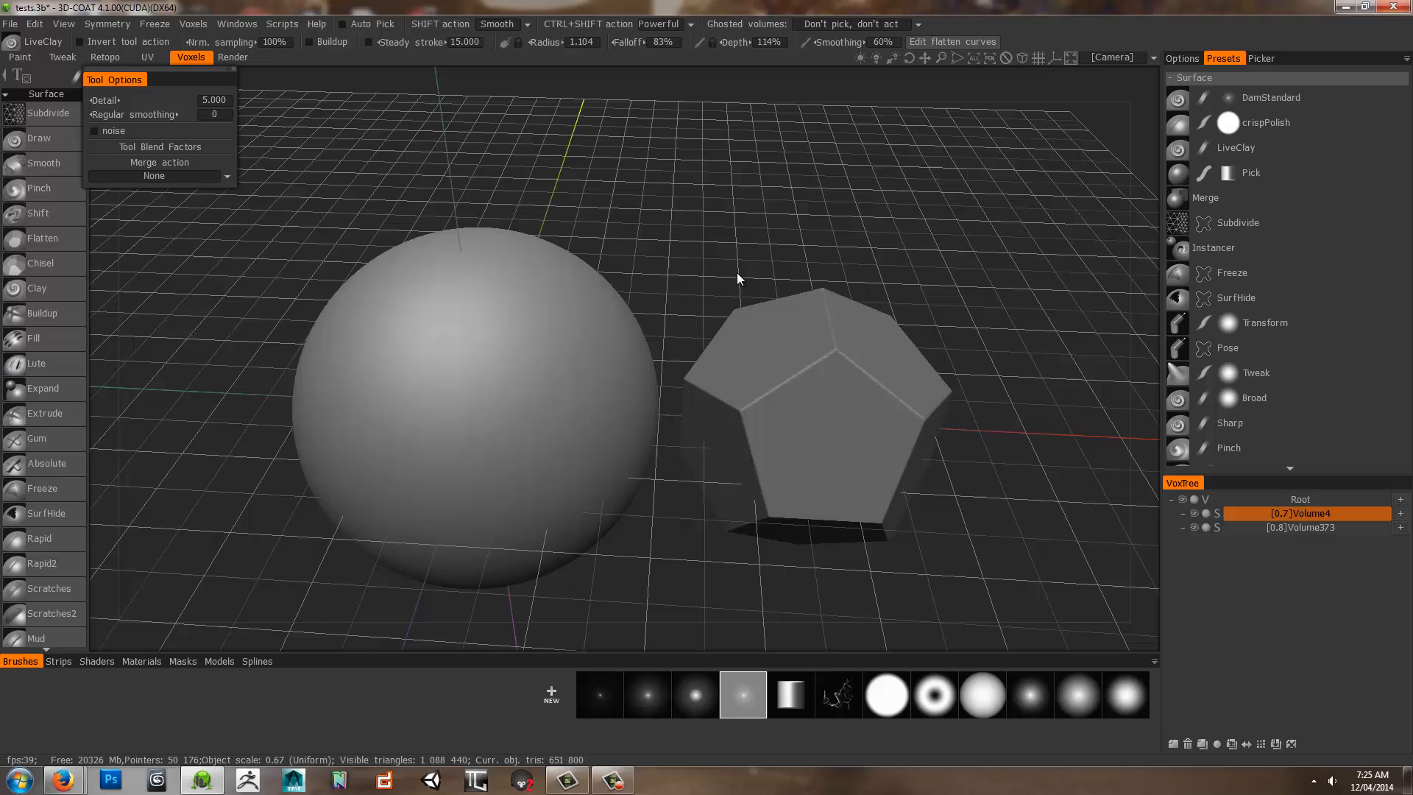
mouse_move(746, 278)
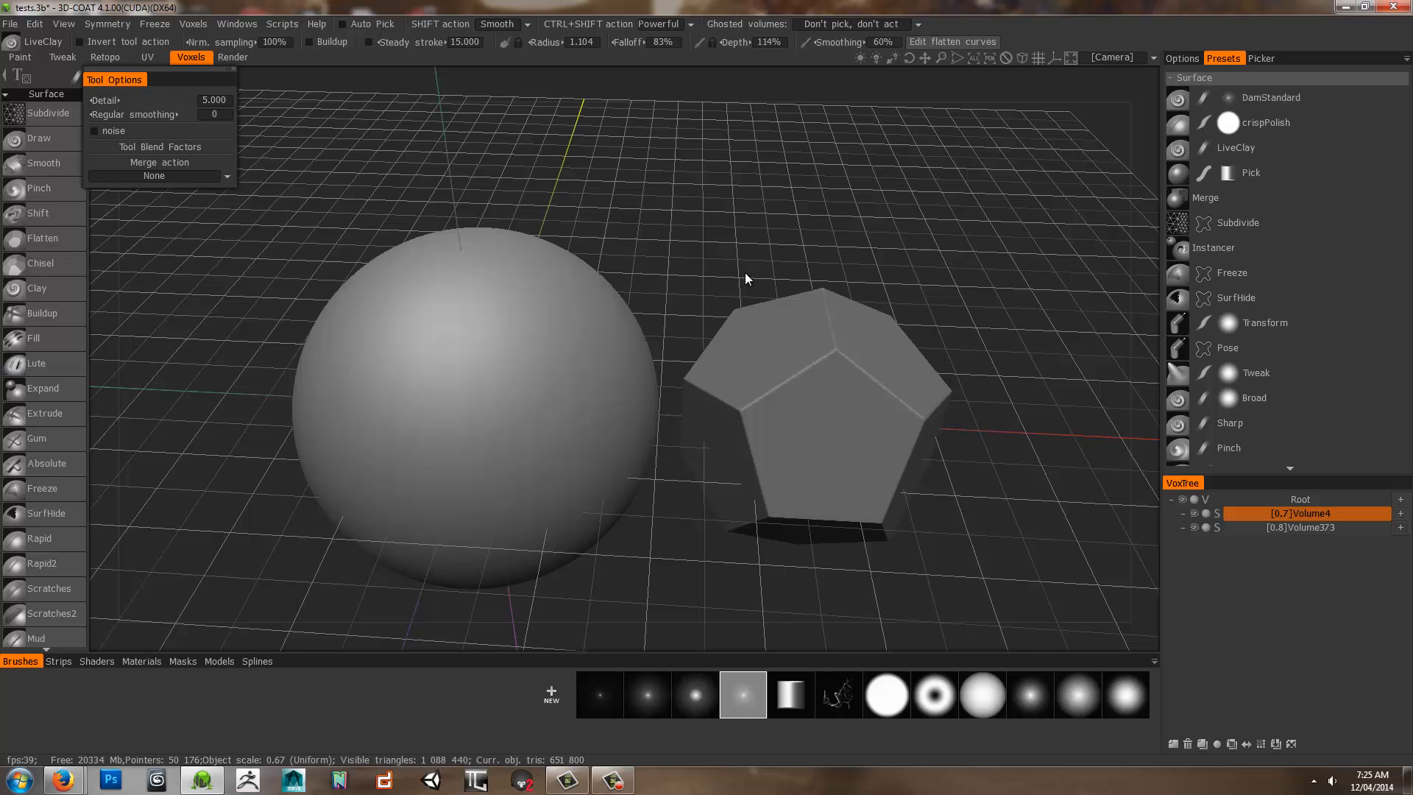
mouse_move(740, 278)
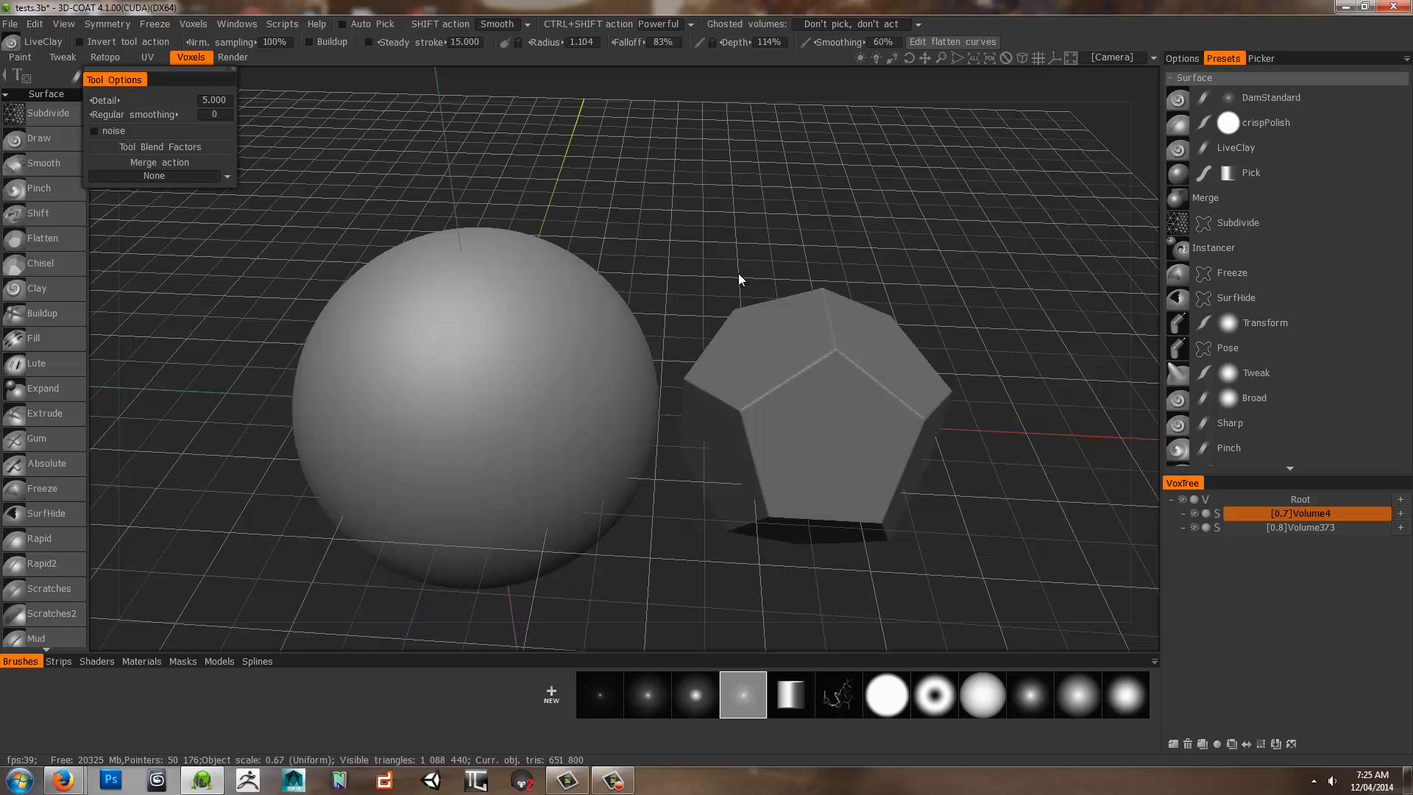
mouse_move(1145, 235)
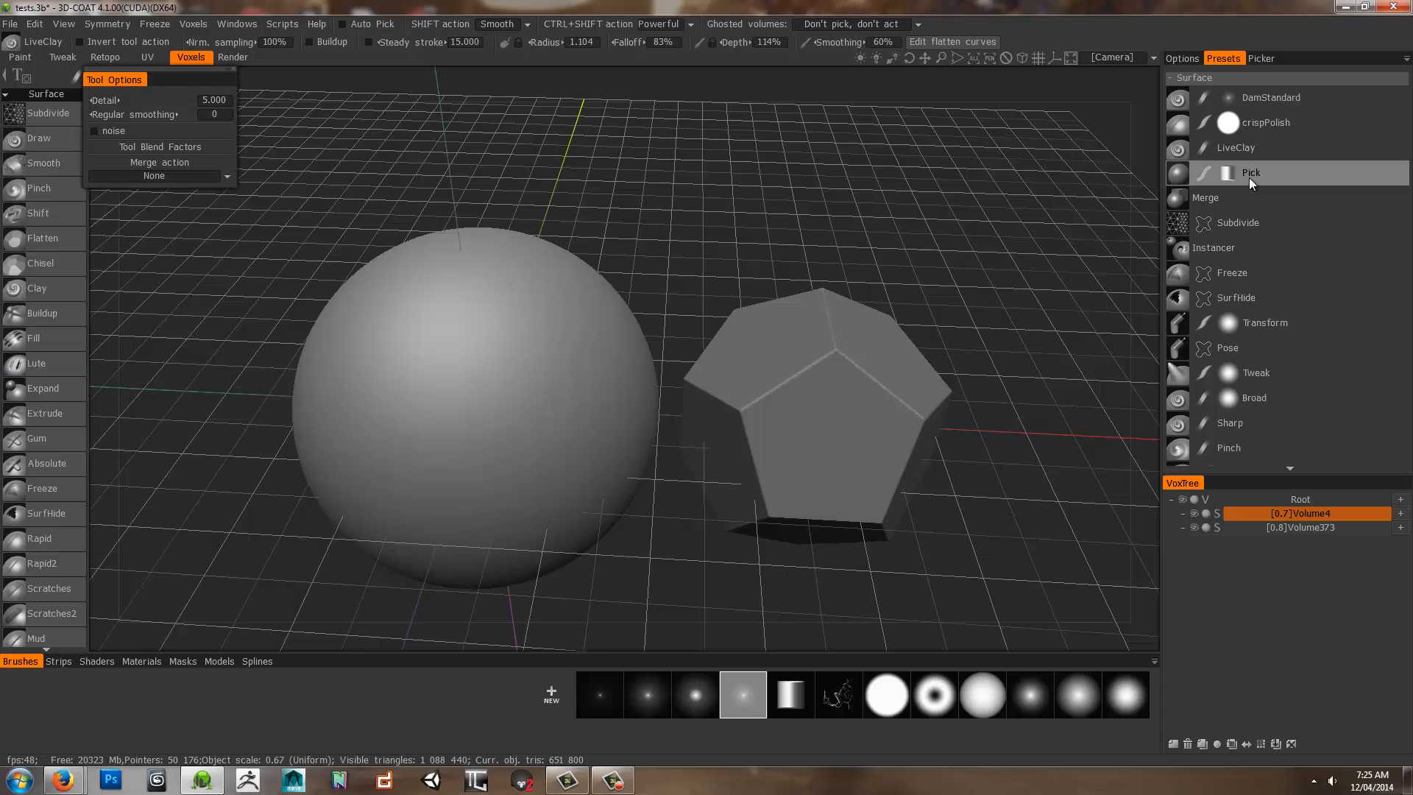
mouse_move(1286, 157)
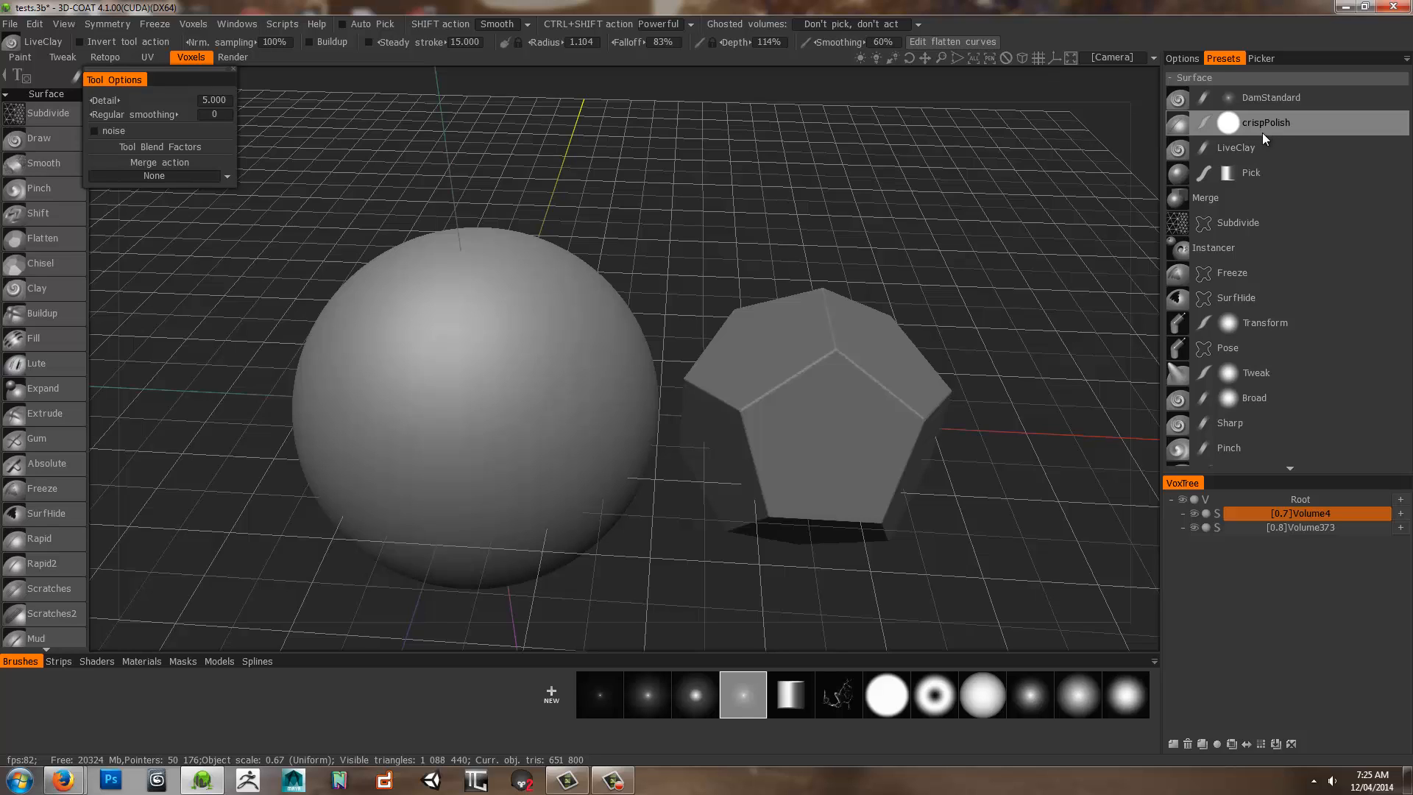
mouse_move(1264, 137)
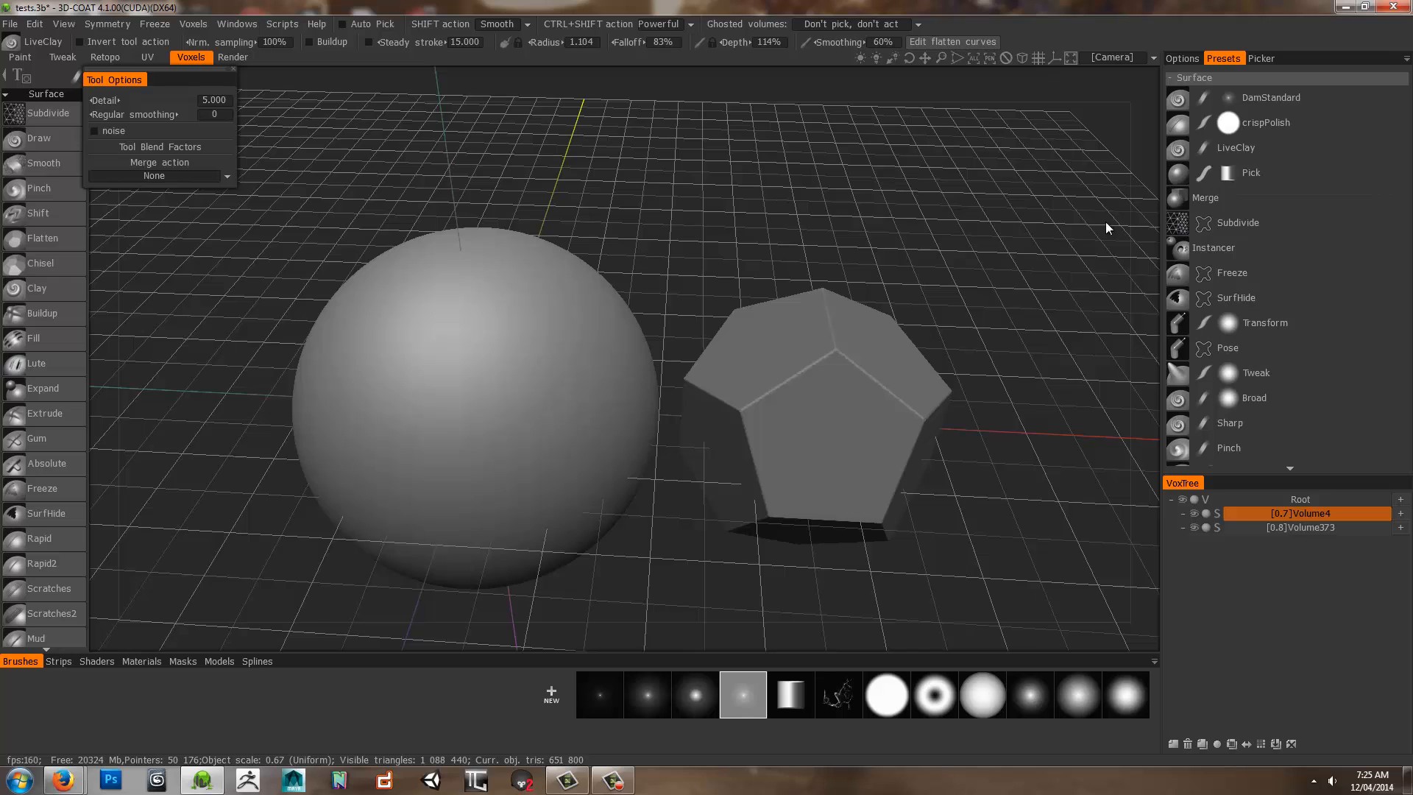
mouse_move(1246, 172)
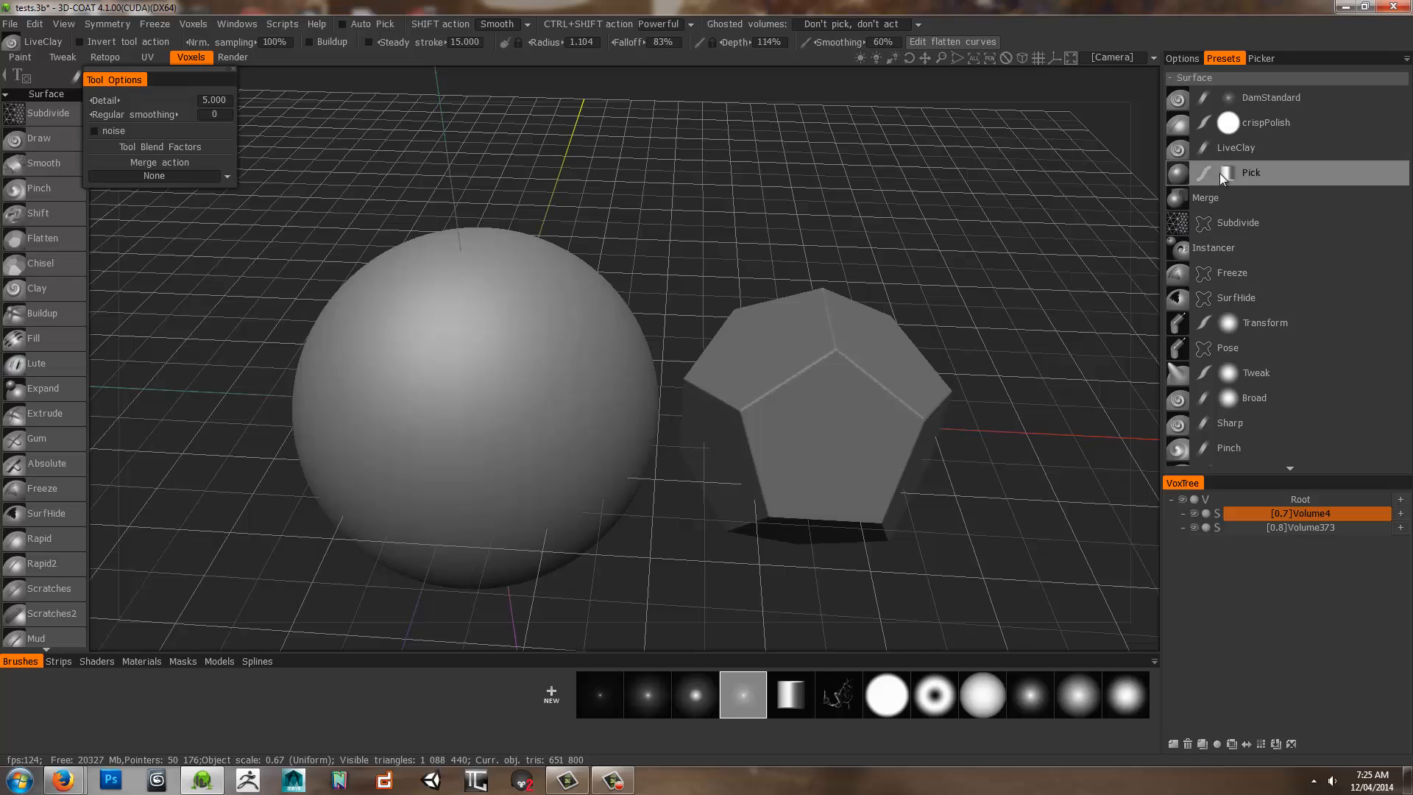
Carve several long curved grooves across the sphere's upper surface with the DamStandard preset
scroll("down", 3)
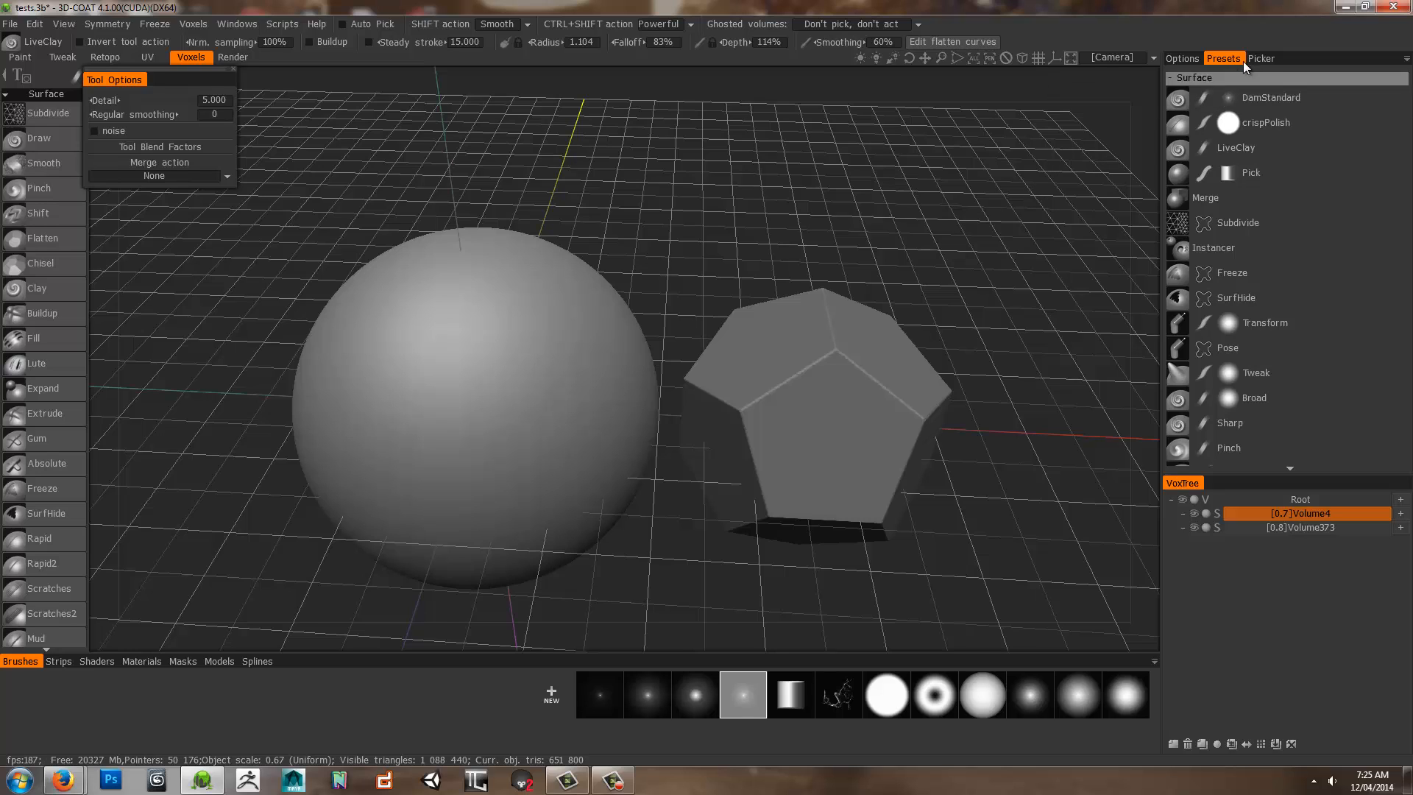
left_click(1271, 97)
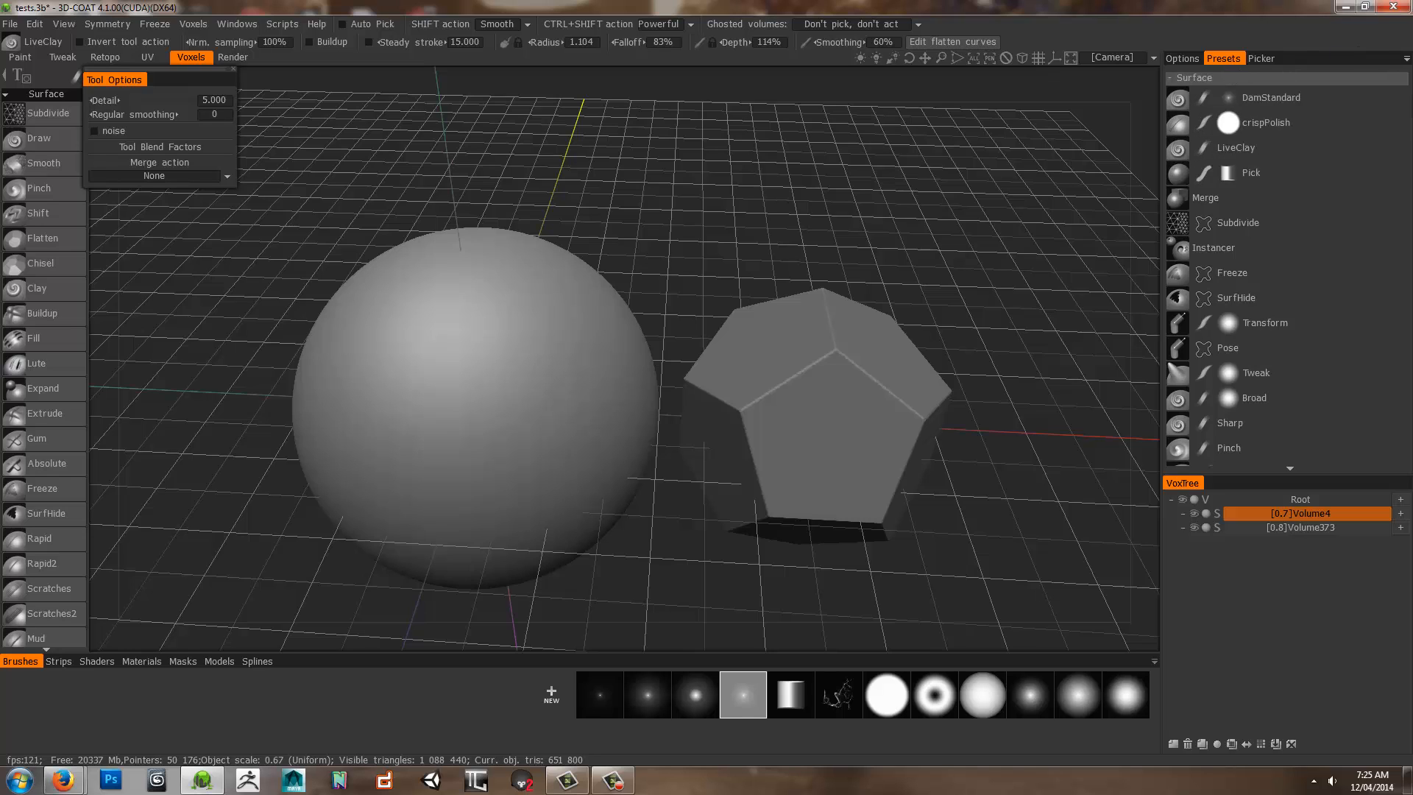
left_click(1270, 97)
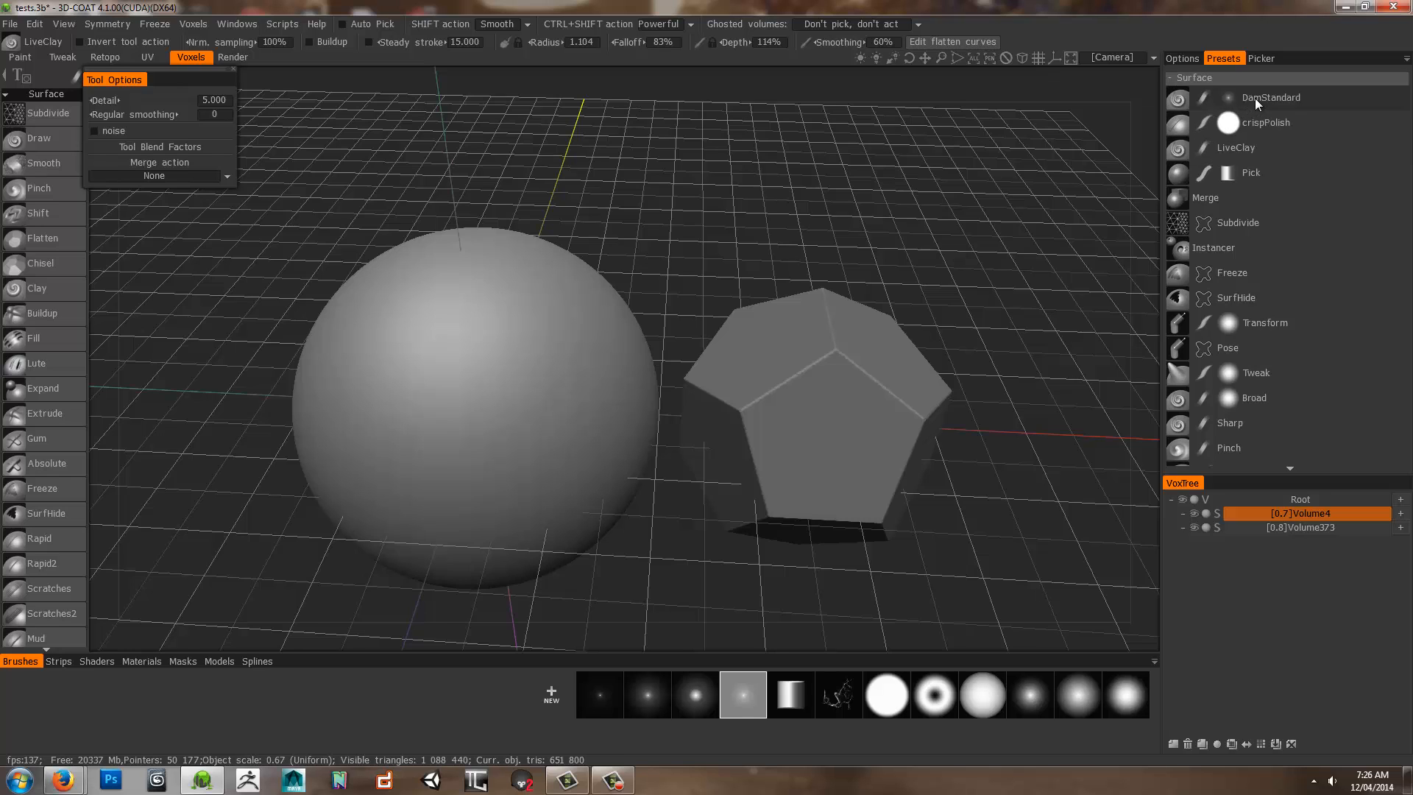
left_click(1270, 97)
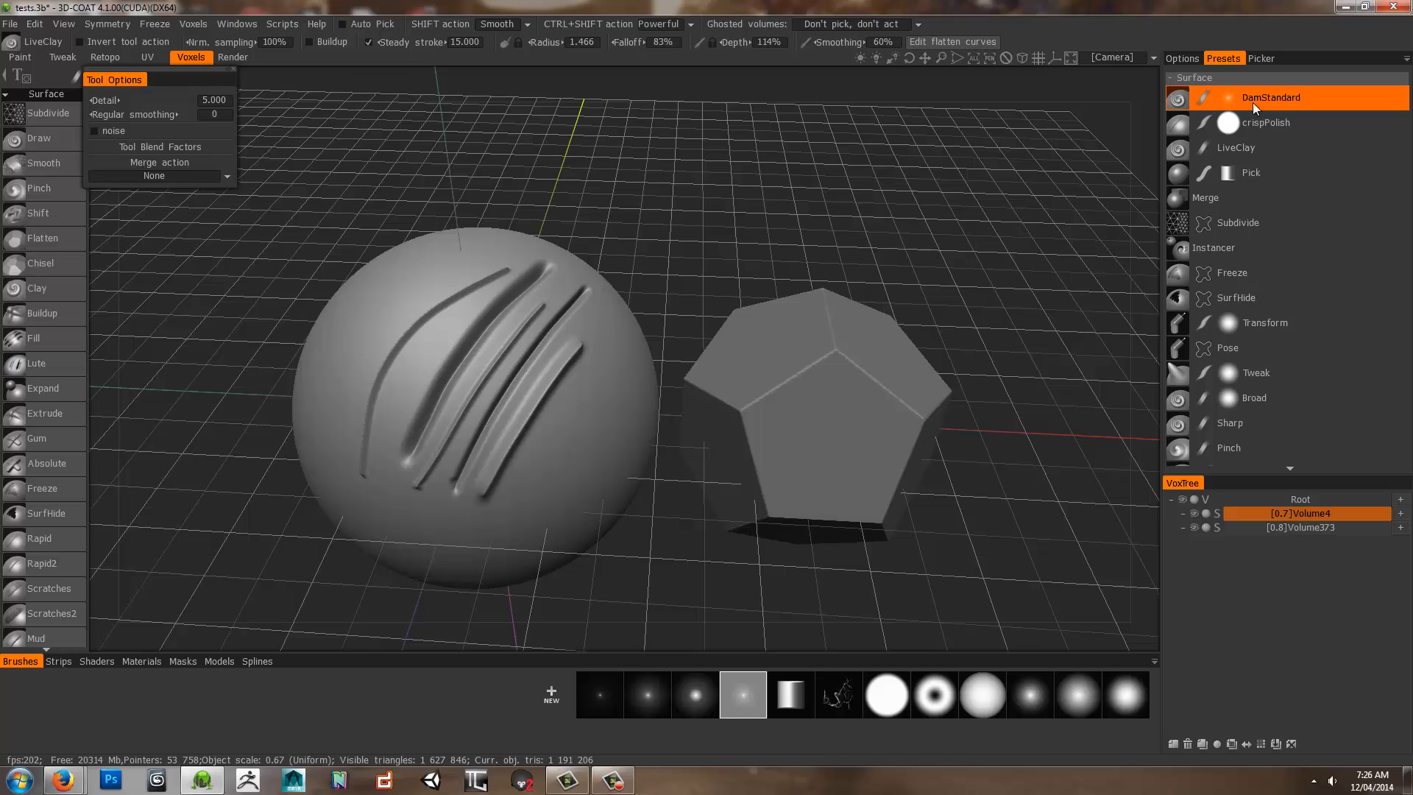
mouse_move(440, 337)
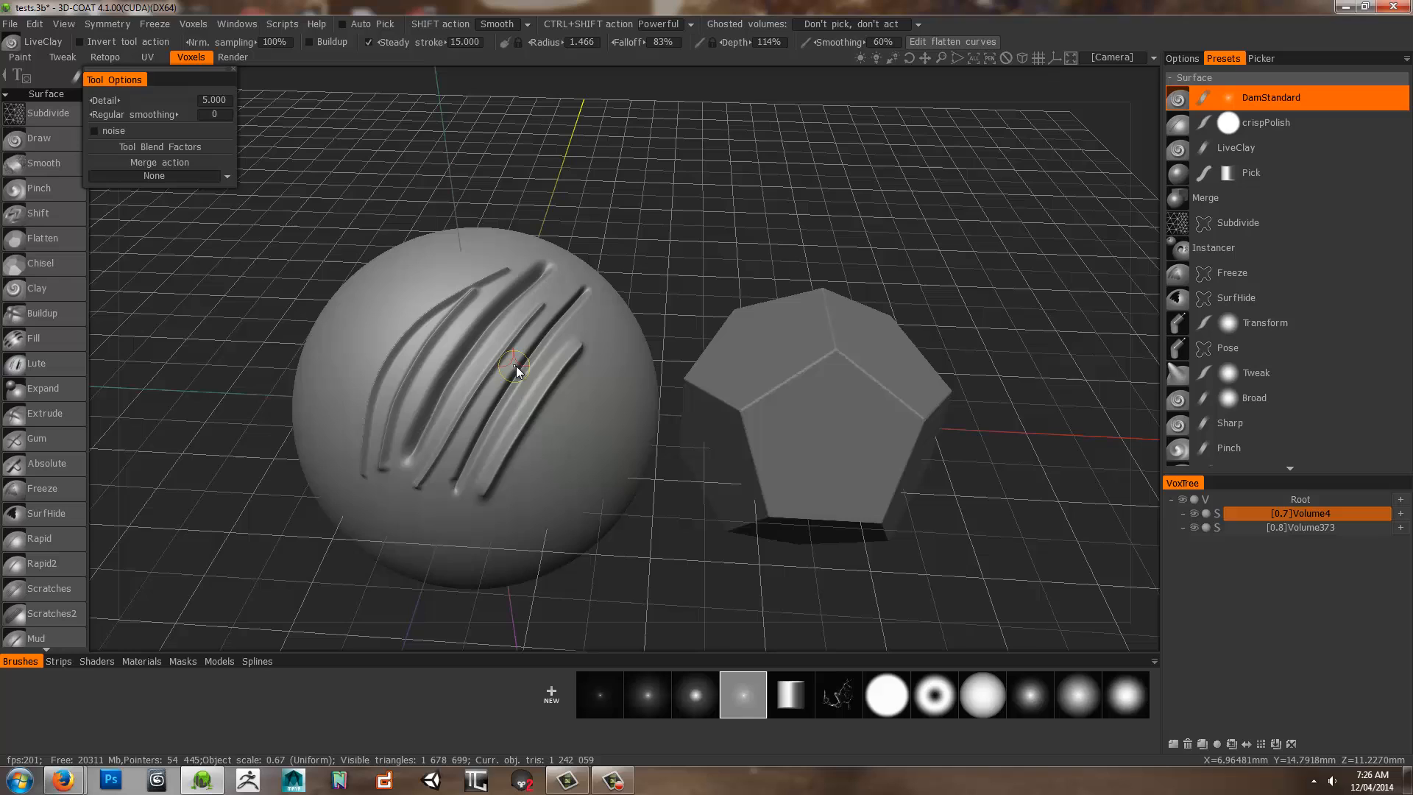
mouse_move(1134, 289)
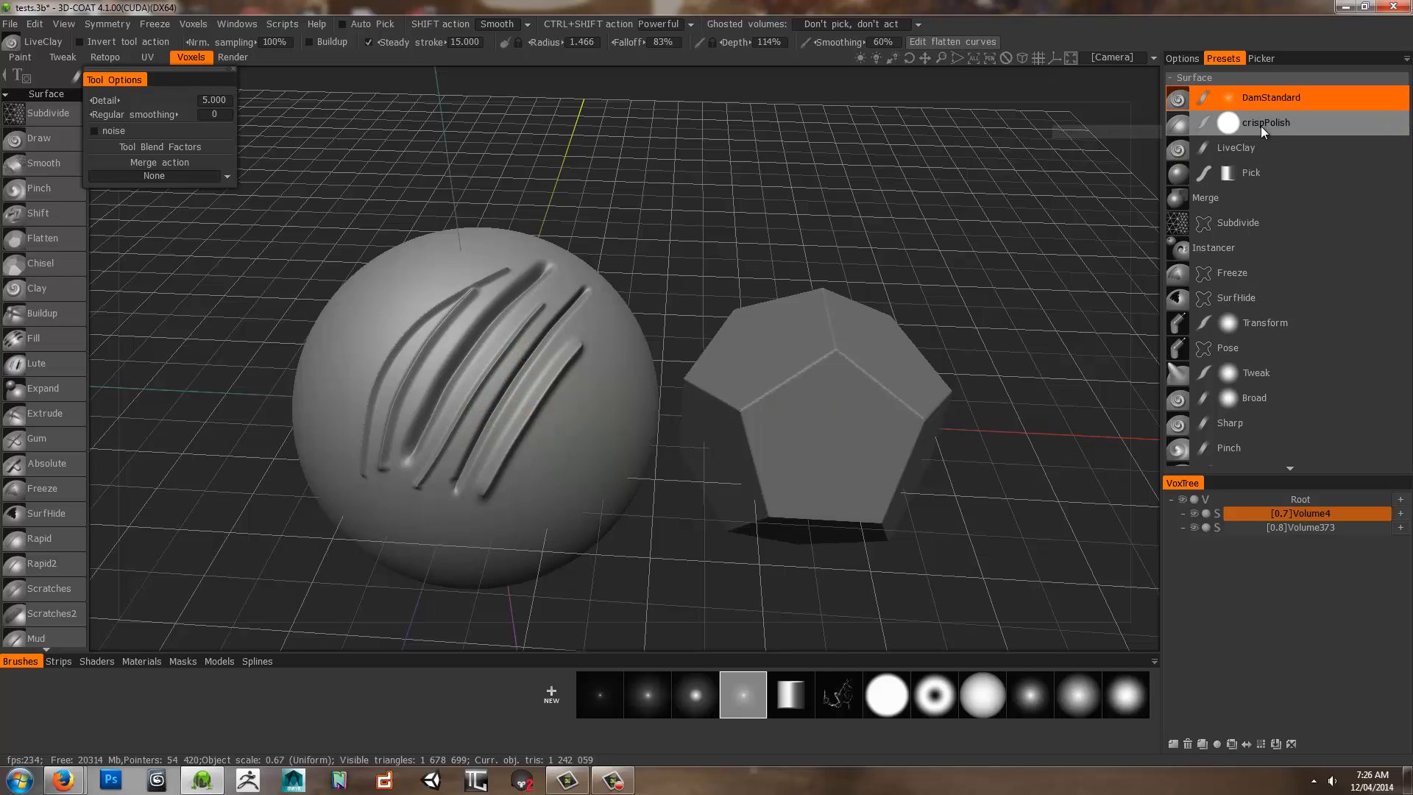
Polish several dodecahedron edges into crisp bevels with the crispPolish preset, orbiting to reach them
left_click(1266, 122)
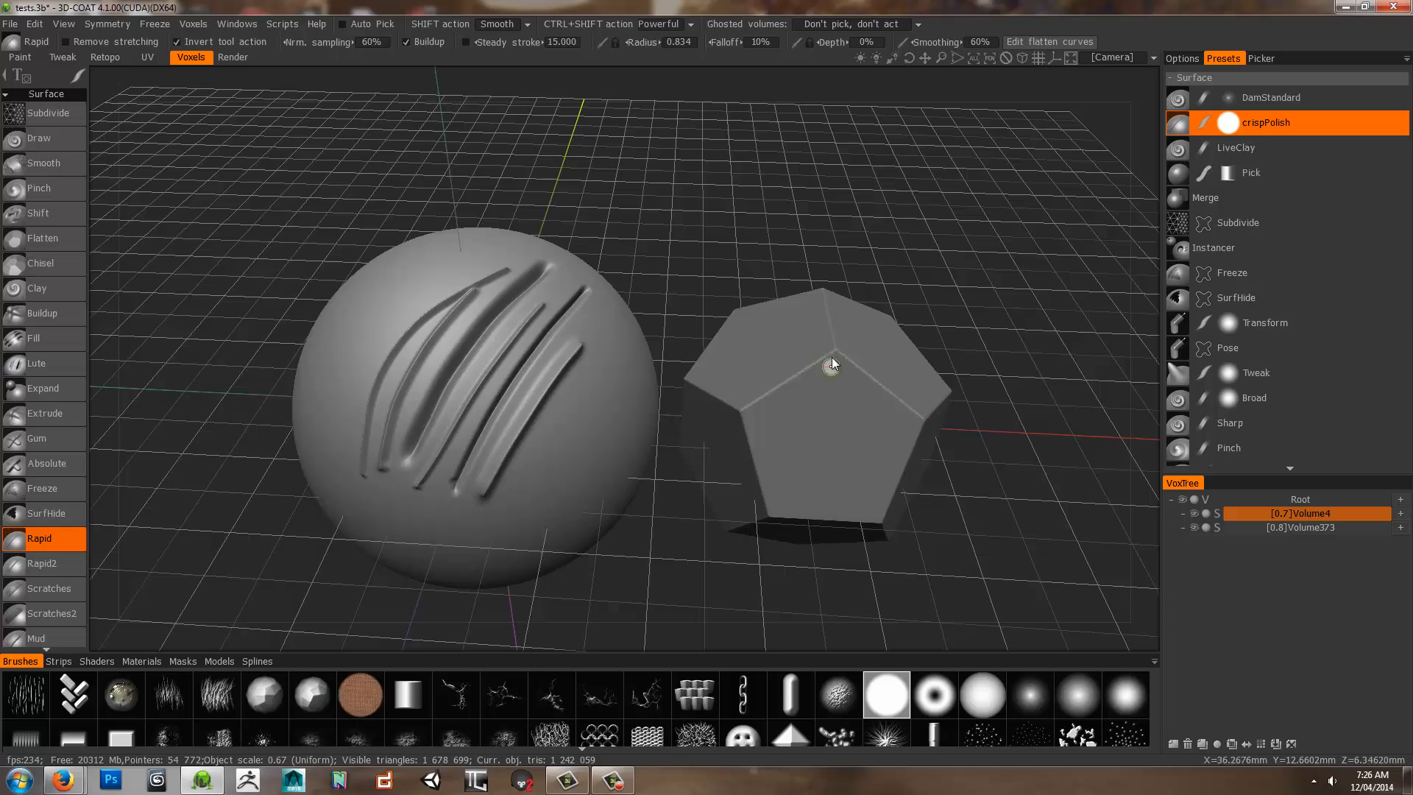
left_click_drag(833, 363, 842, 286)
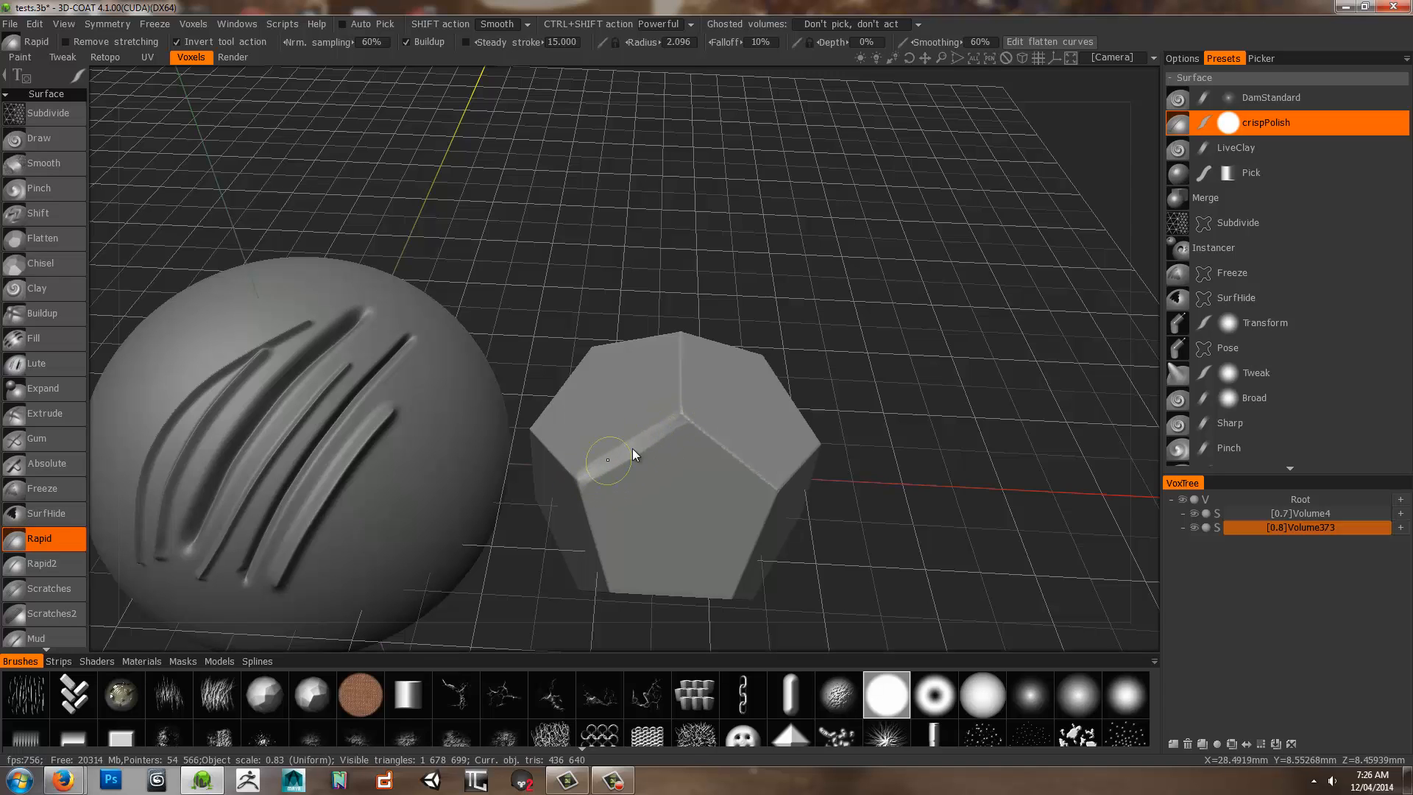
left_click_drag(632, 455, 704, 424)
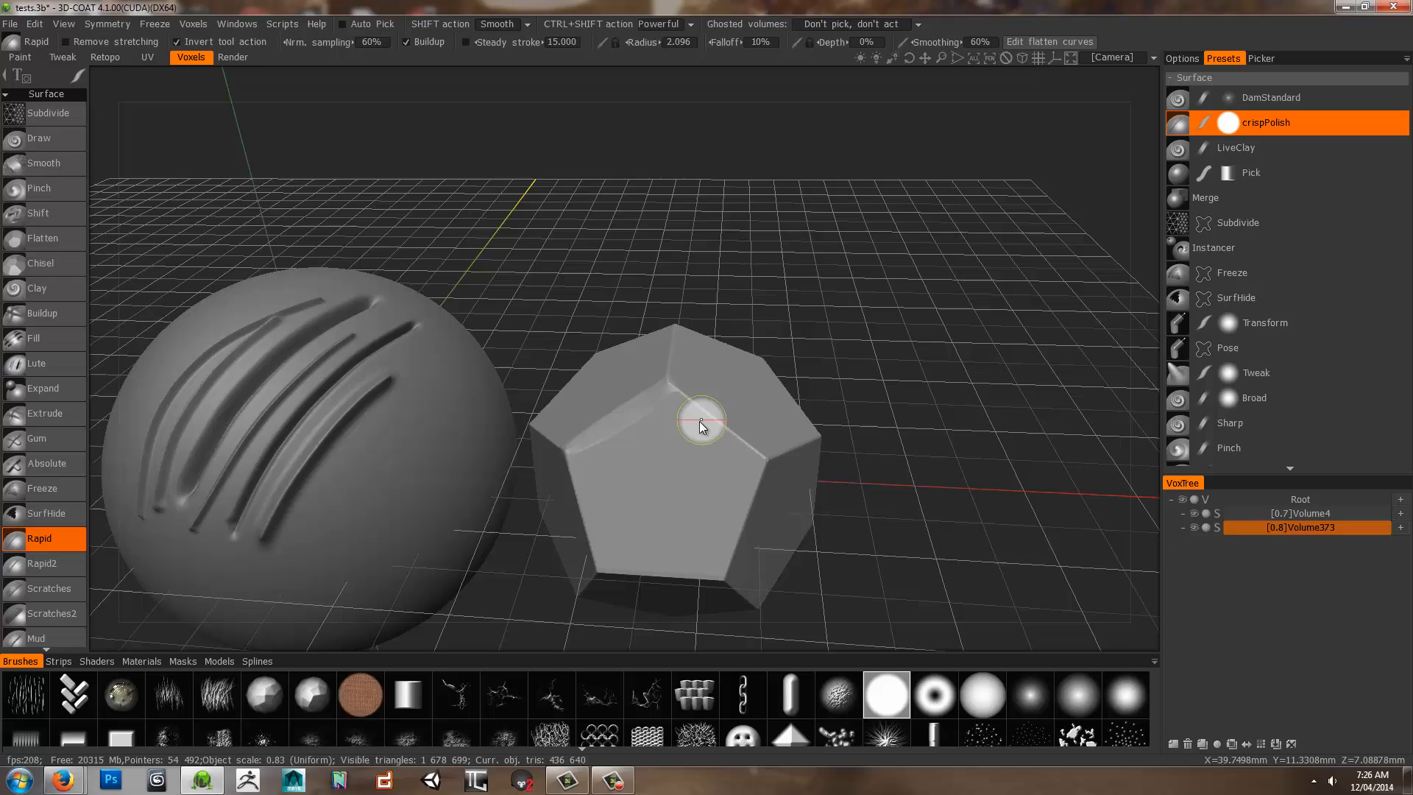
mouse_move(693, 408)
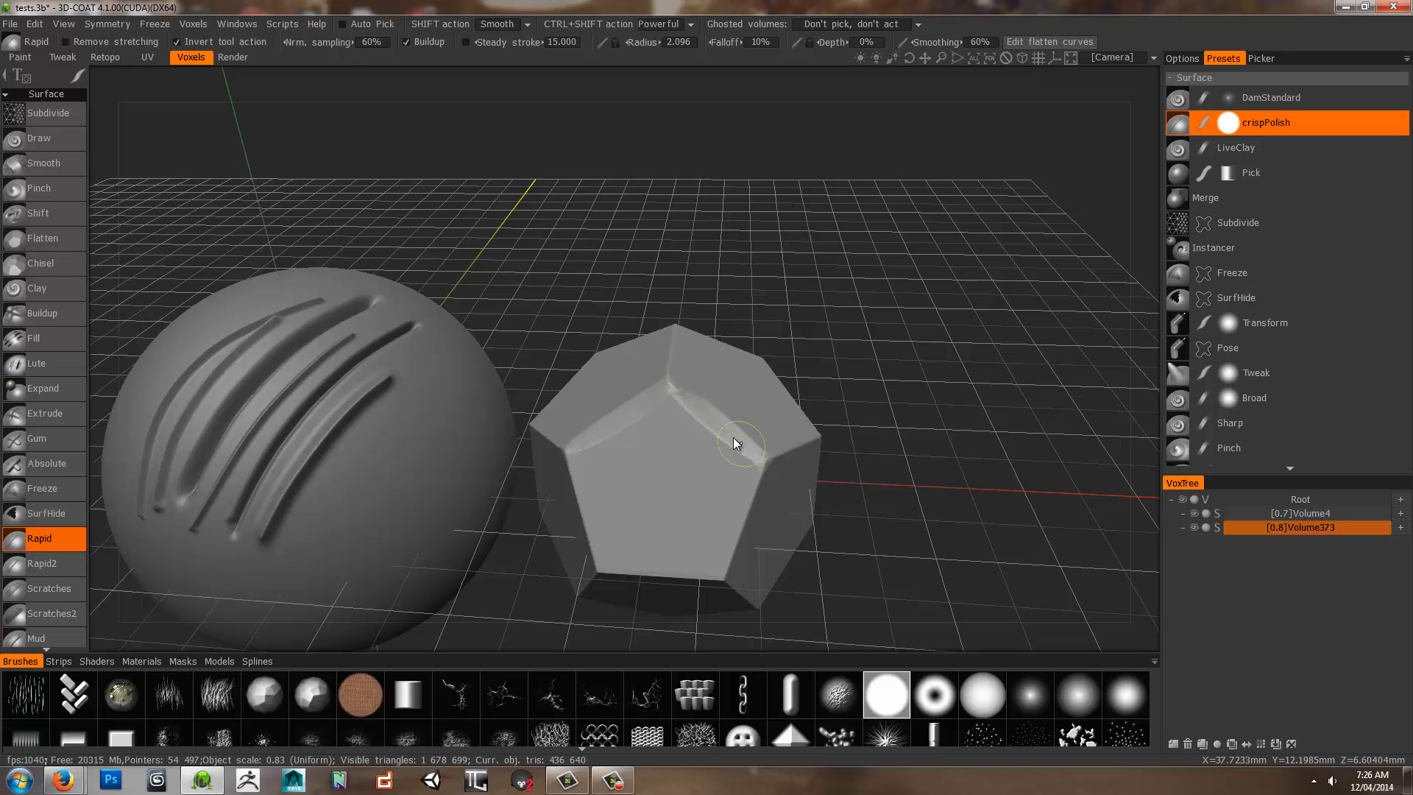
mouse_move(752, 454)
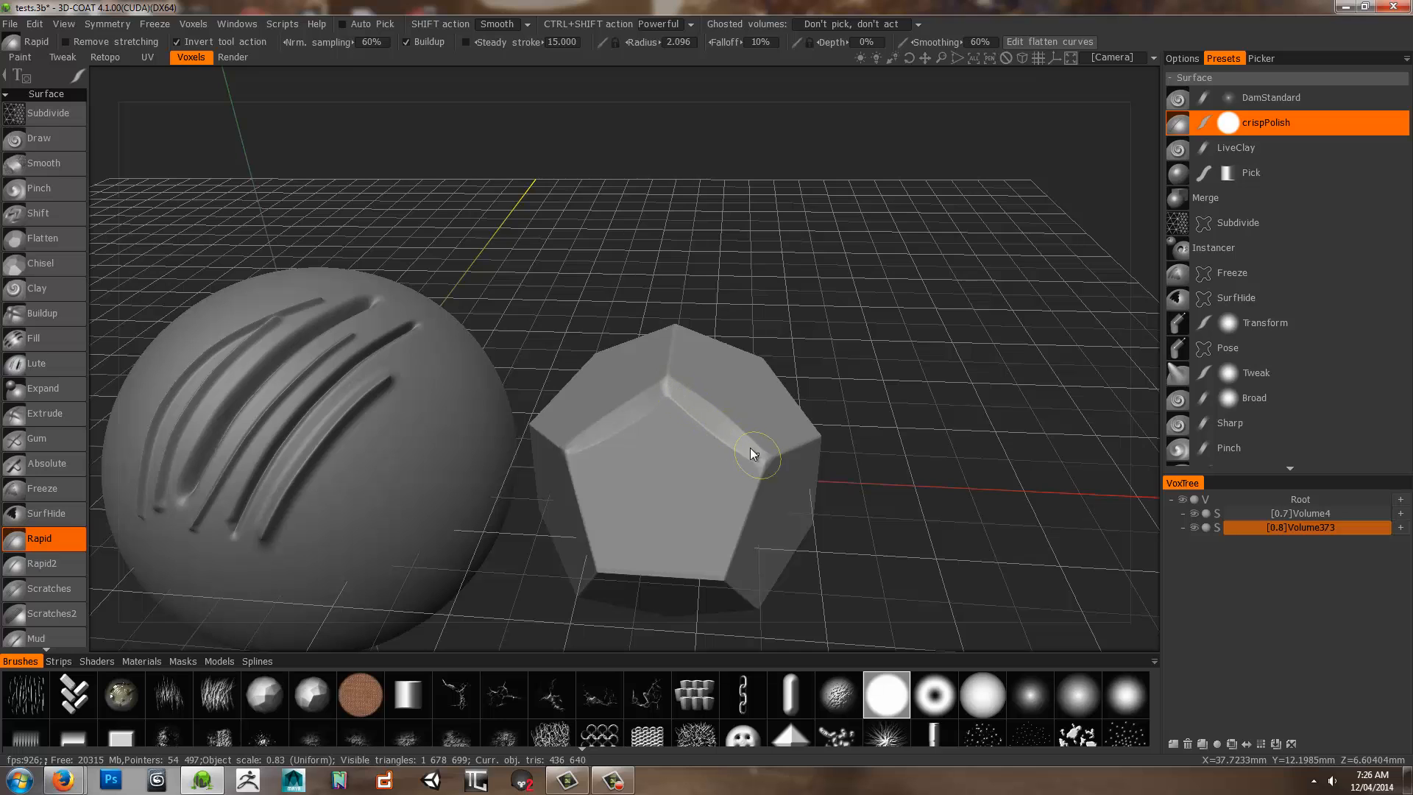
mouse_move(854, 351)
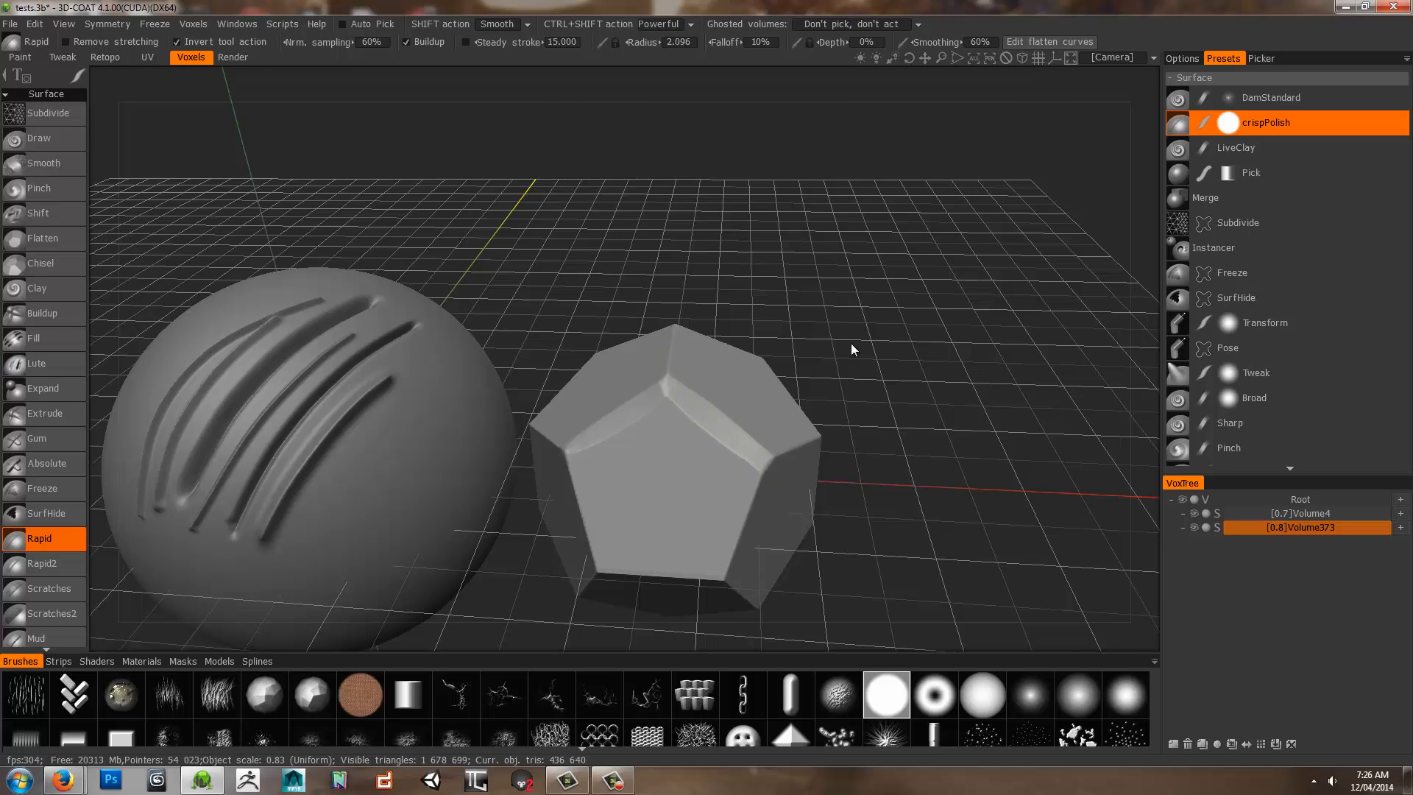
left_click_drag(854, 350, 795, 463)
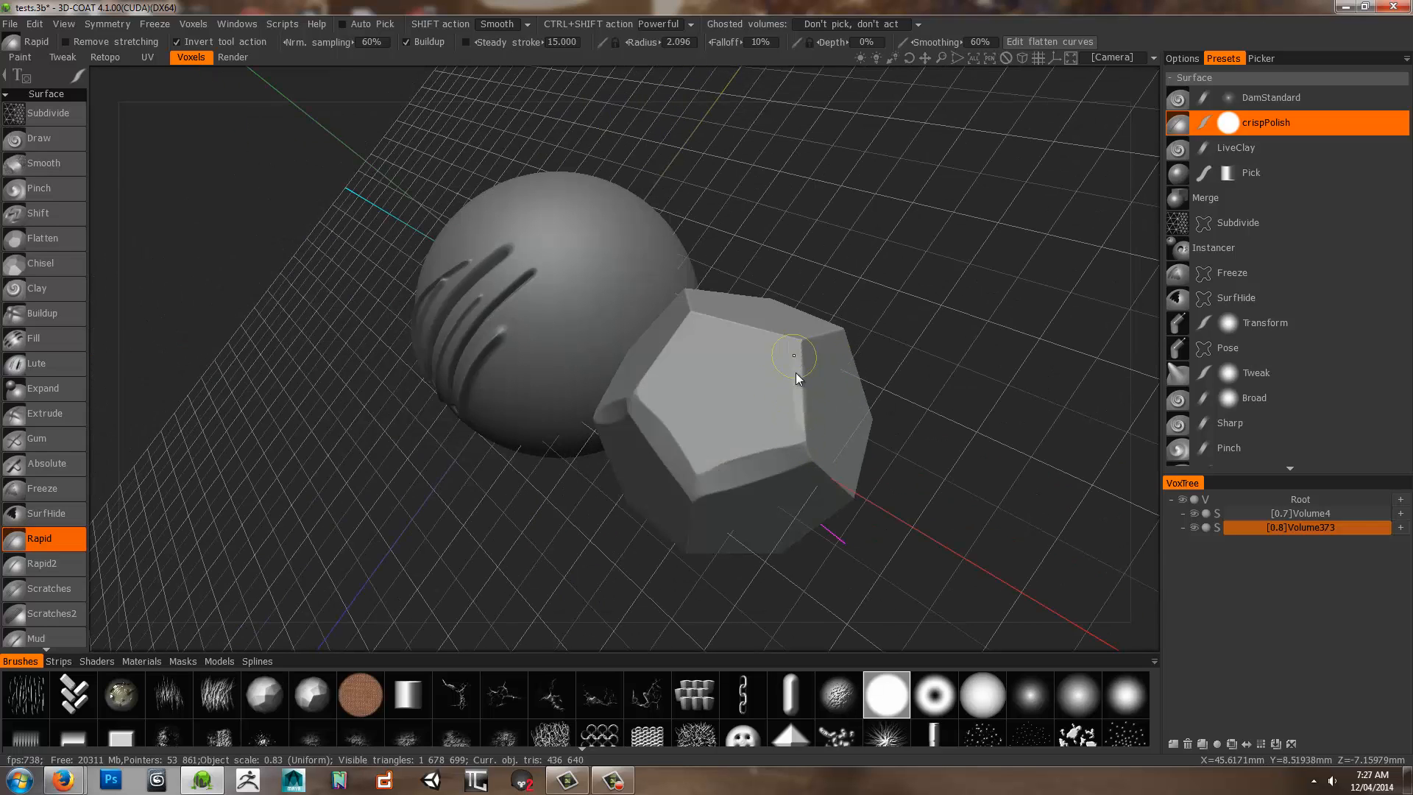
mouse_move(803, 427)
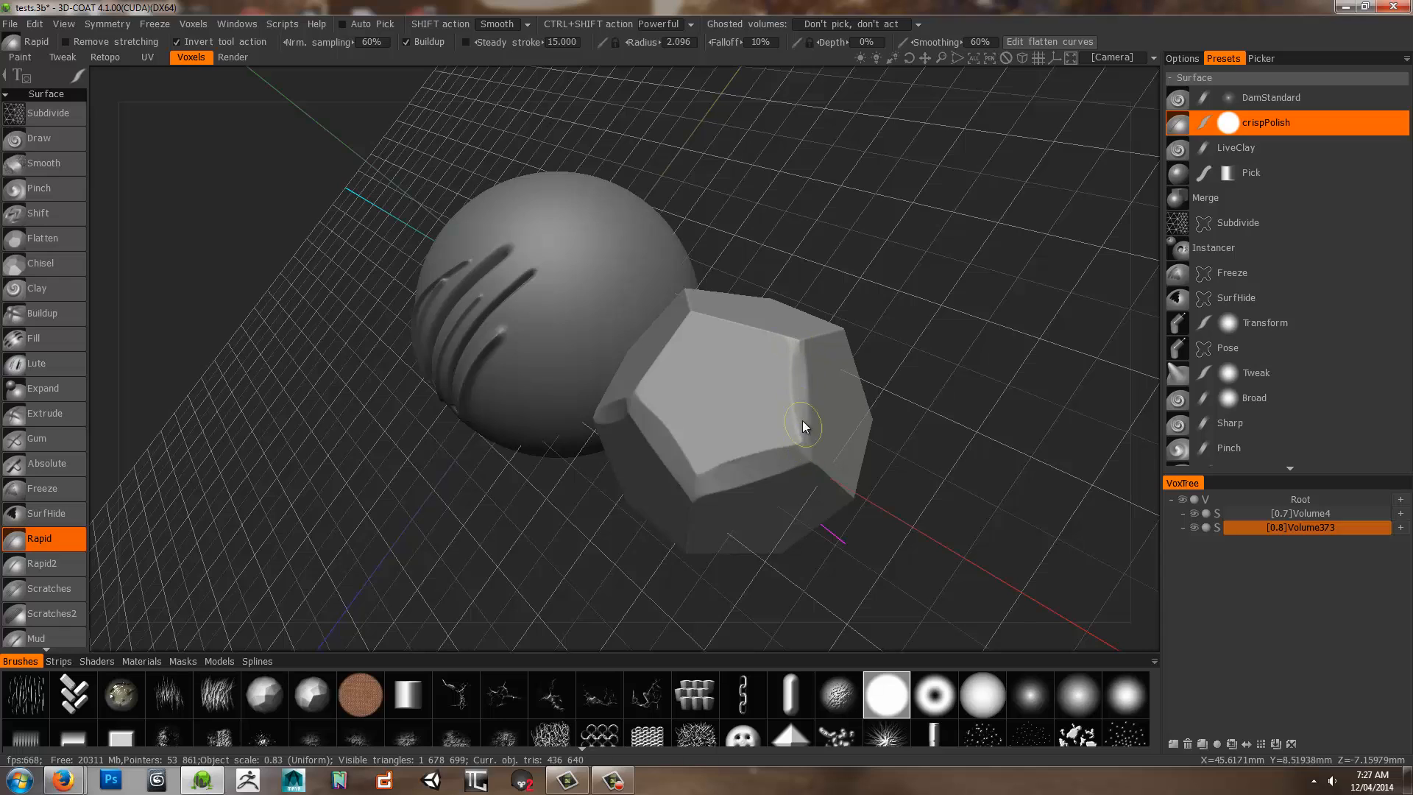
left_click_drag(802, 427, 807, 389)
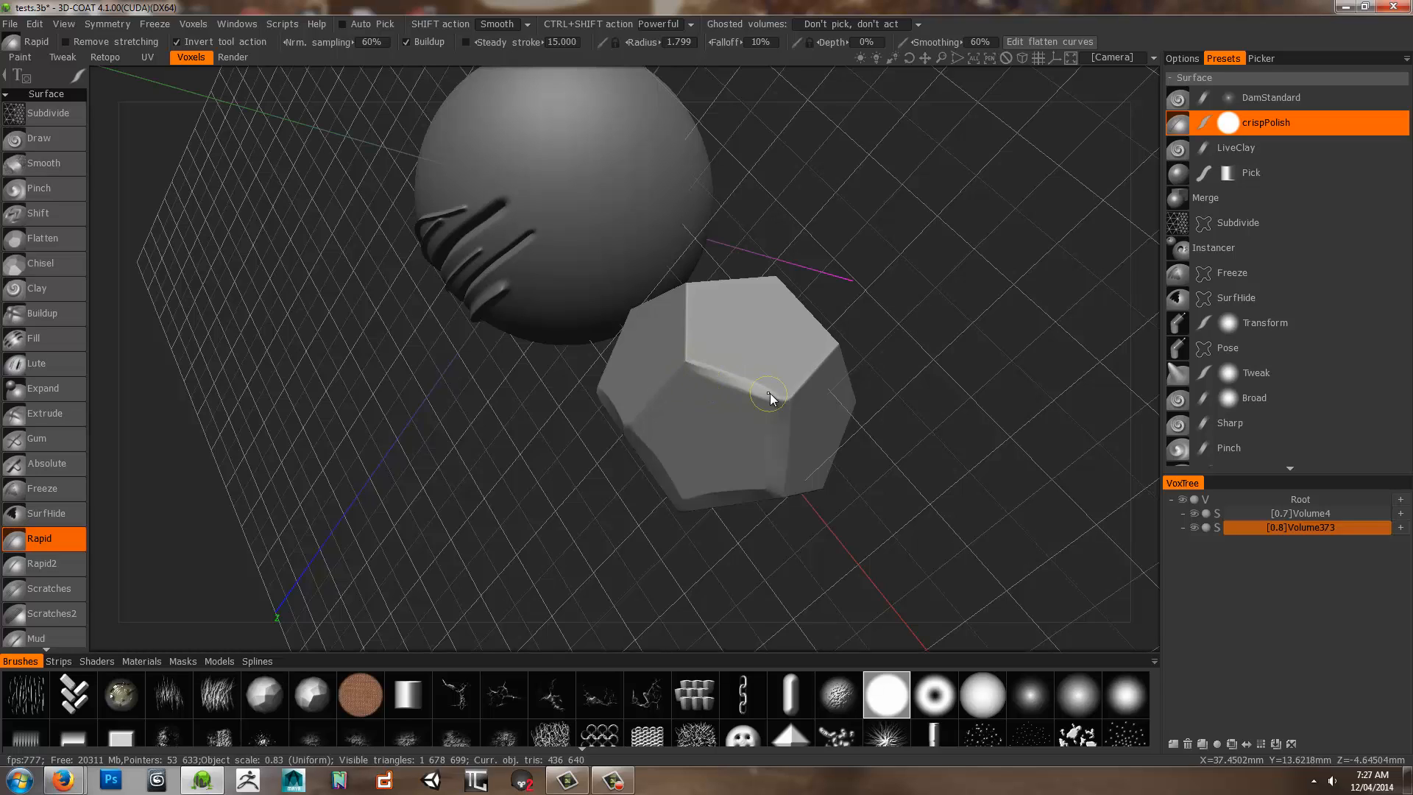
mouse_move(103, 351)
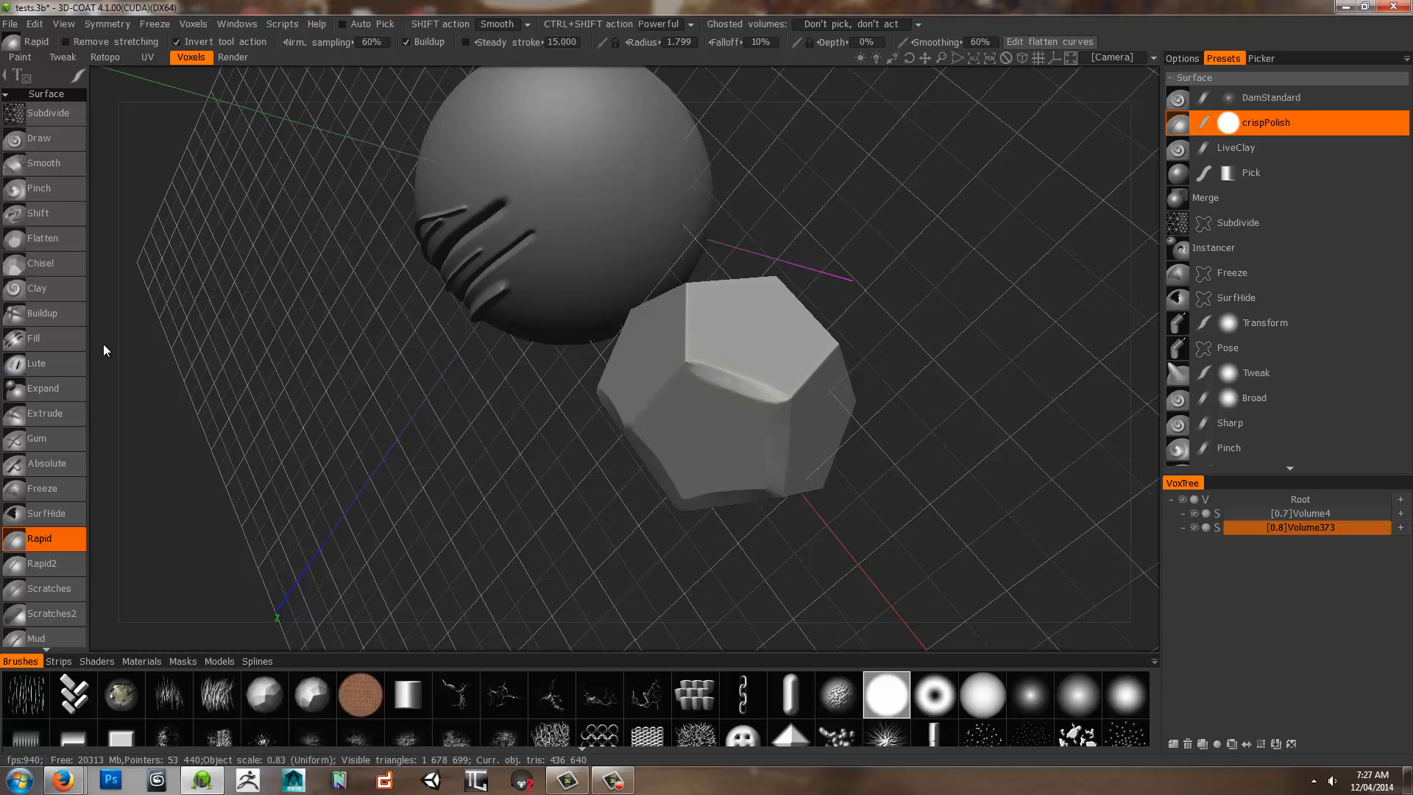
mouse_move(620, 539)
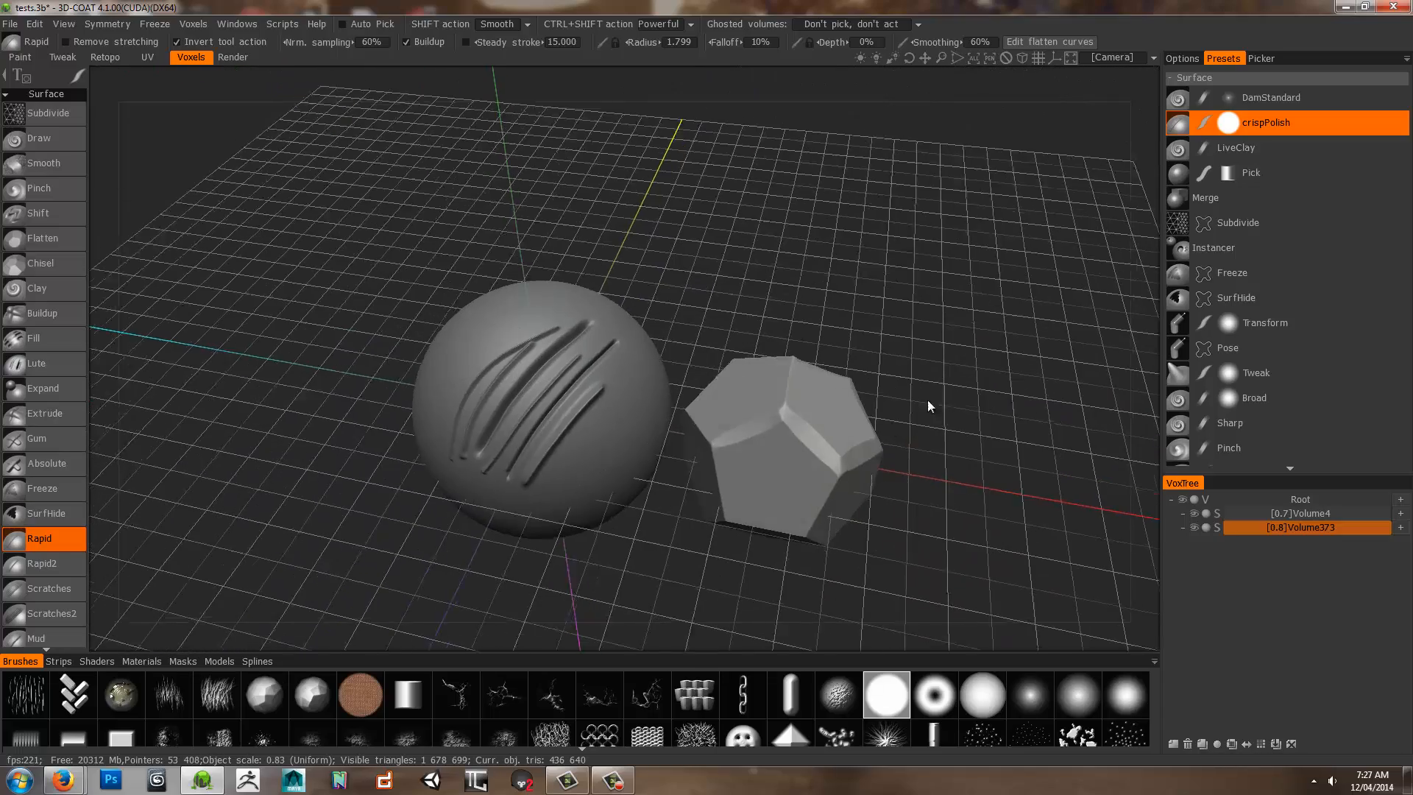
left_click(10, 23)
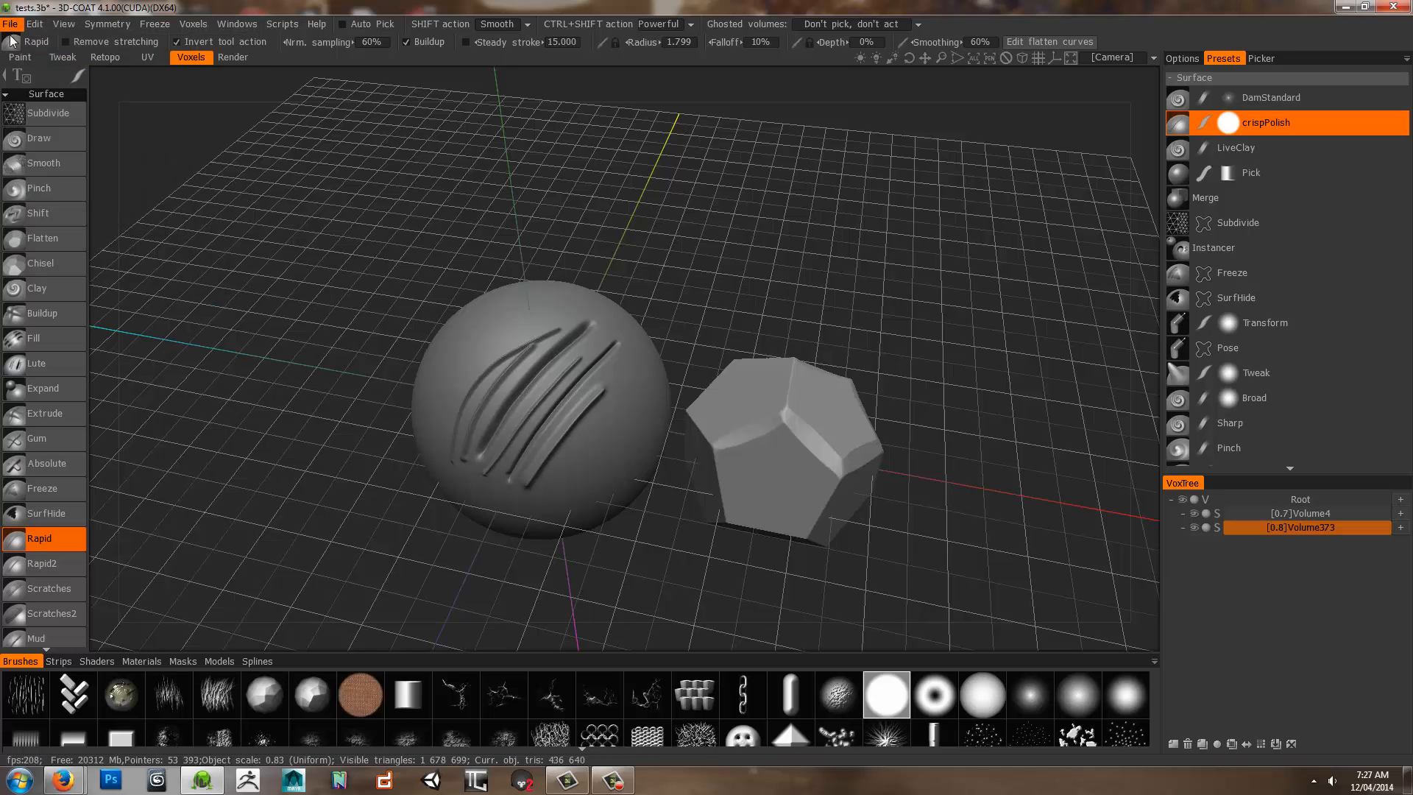
Load v001_sculpt_revolver.3b from recent files, discarding the unsaved test scene
left_click(10, 25)
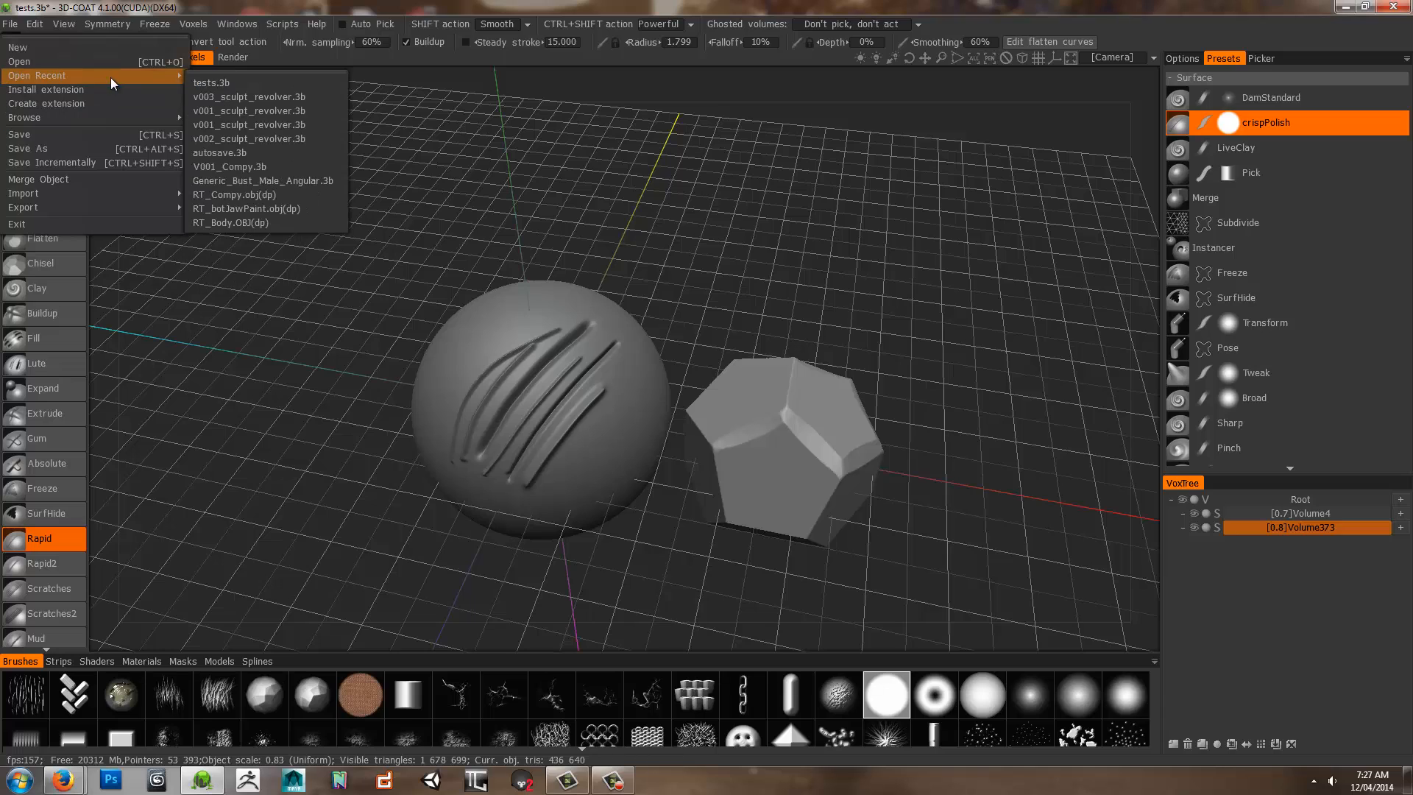
mouse_move(233, 151)
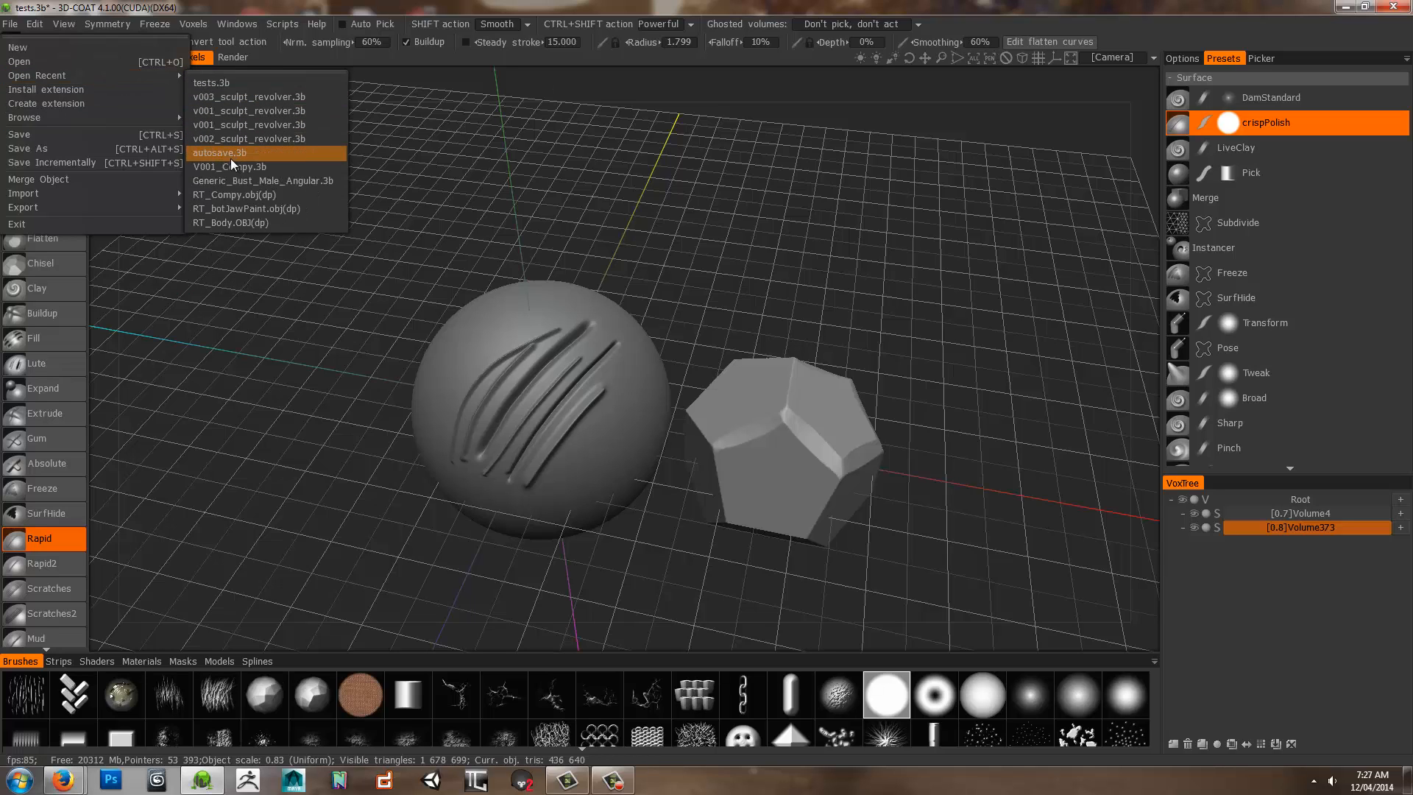
mouse_move(262, 110)
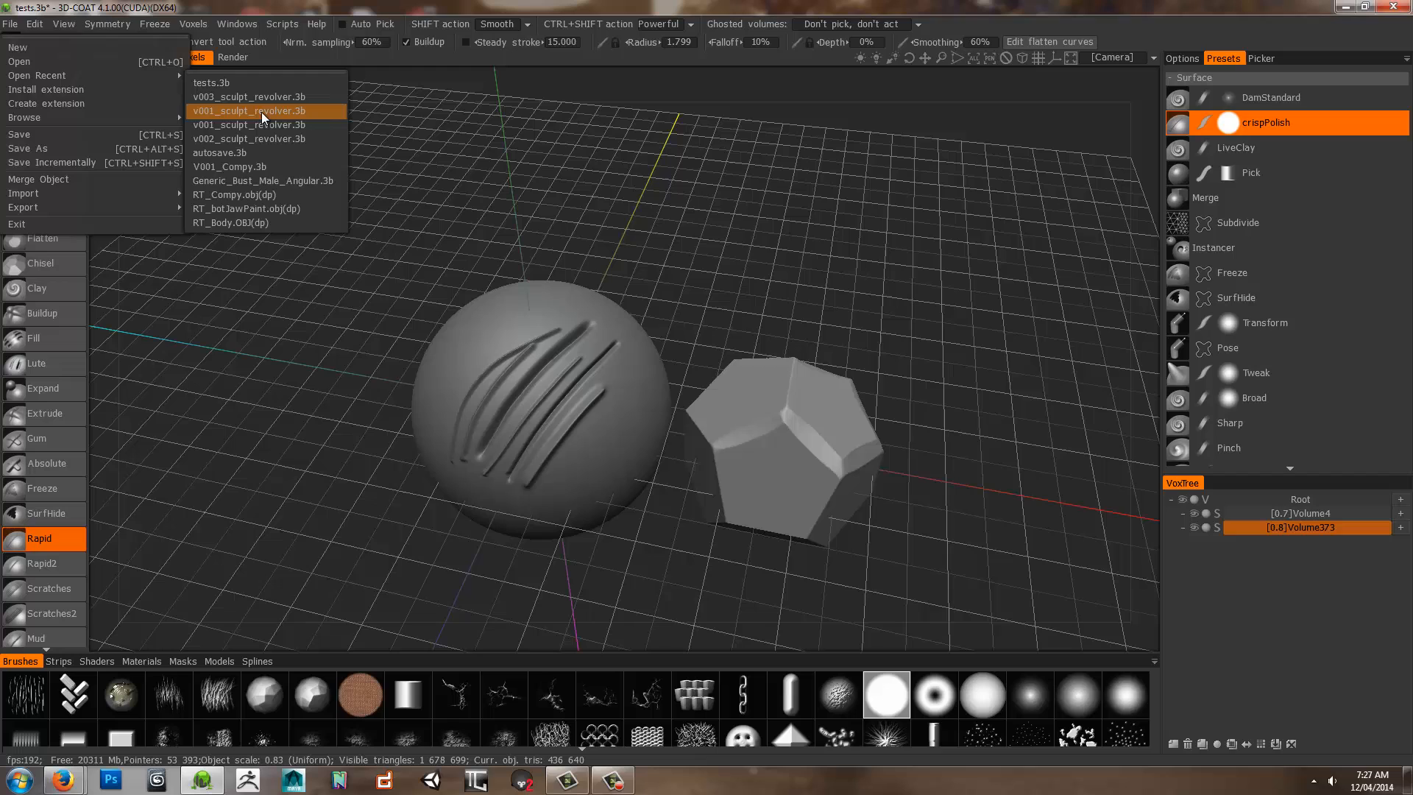
left_click(261, 111)
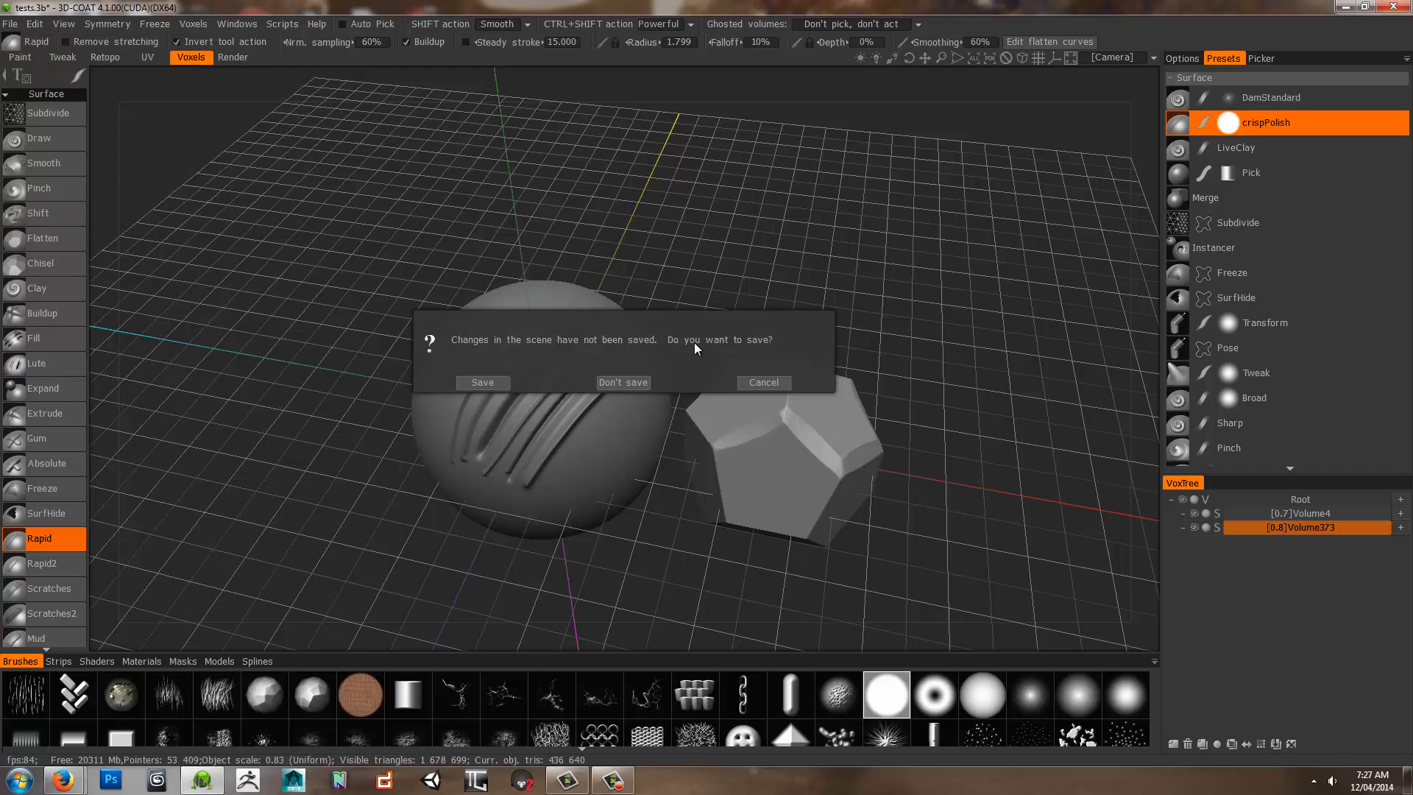
left_click(623, 383)
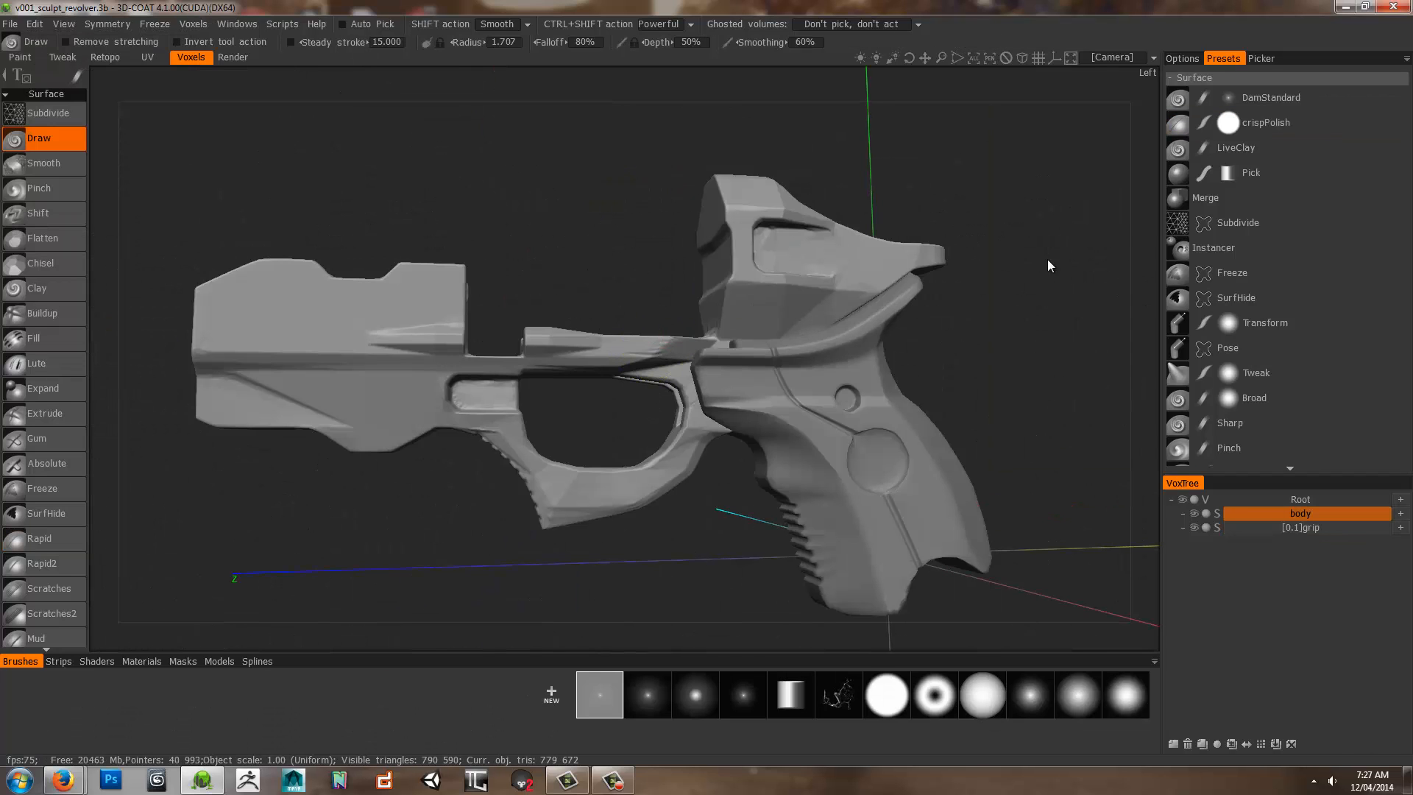
mouse_move(579, 473)
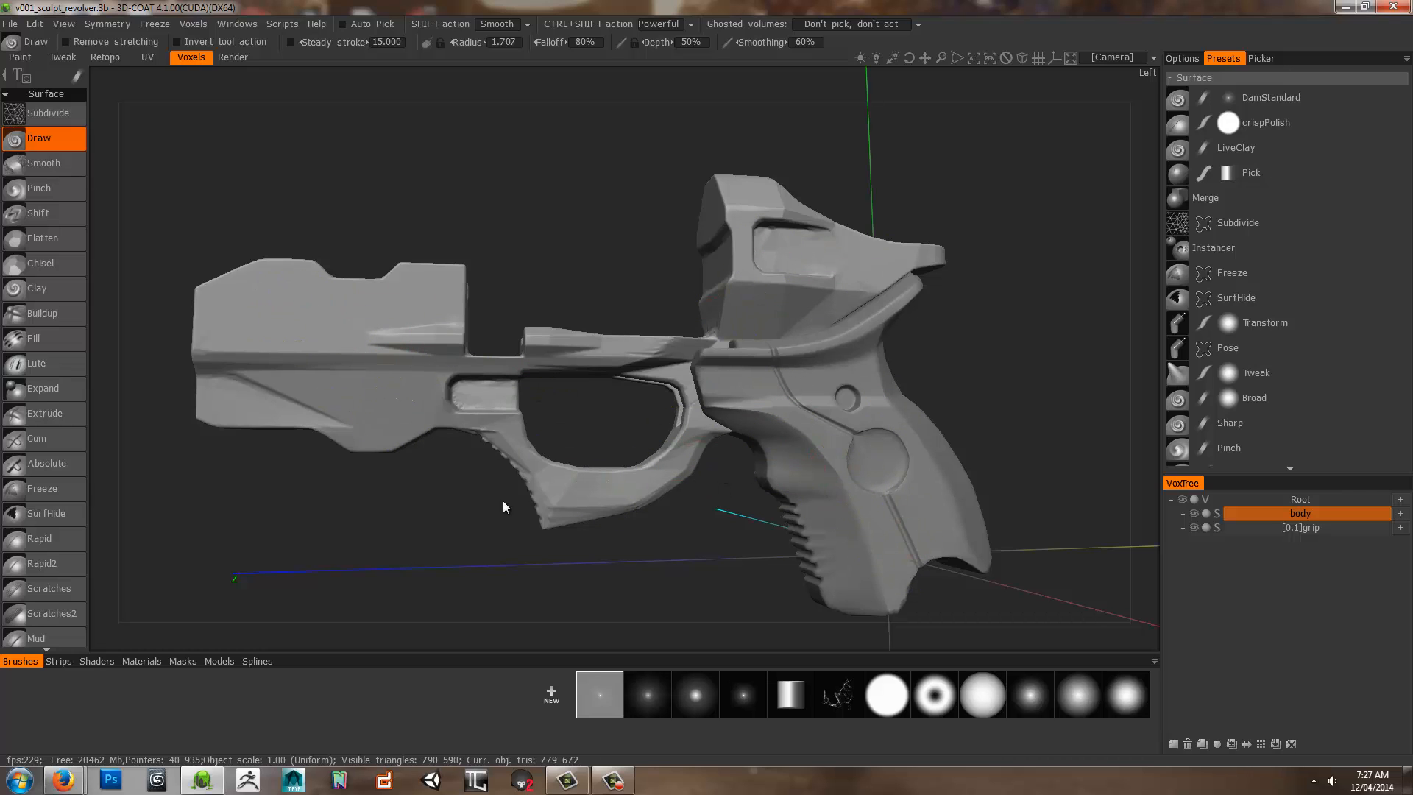
mouse_move(595, 499)
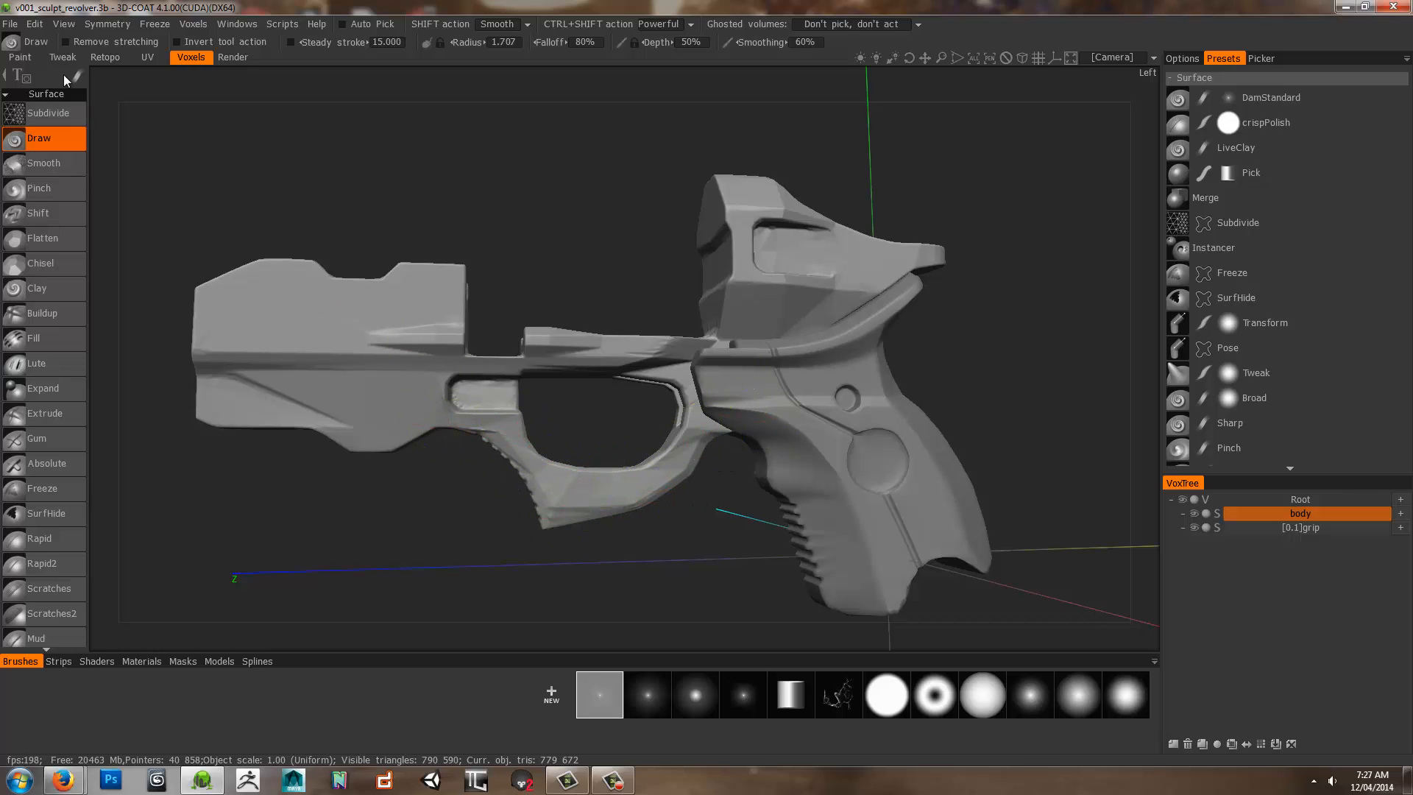
Load the detailed revolver sculpt v003_sculpt_revolver.3b from recent files
left_click(10, 24)
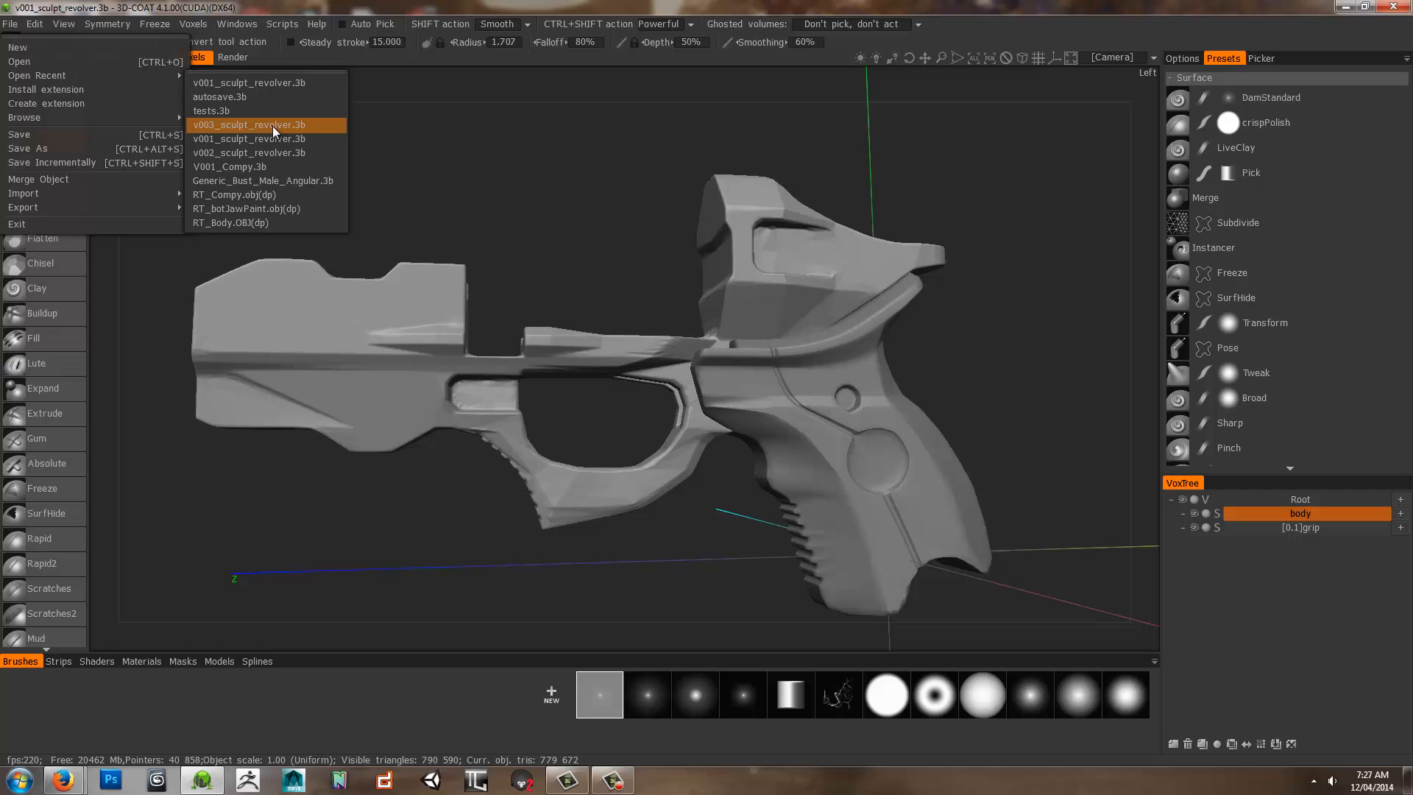
left_click(250, 123)
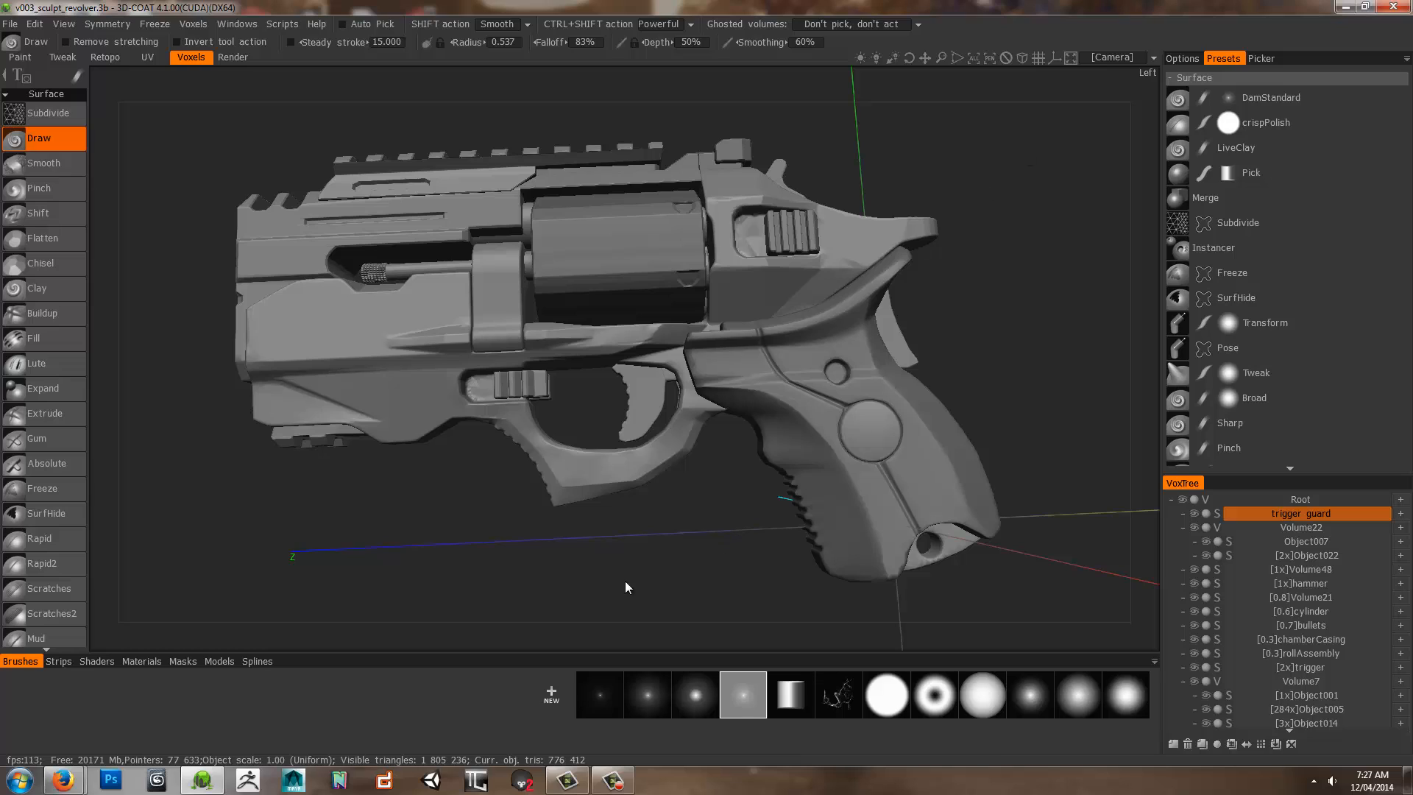
mouse_move(666, 496)
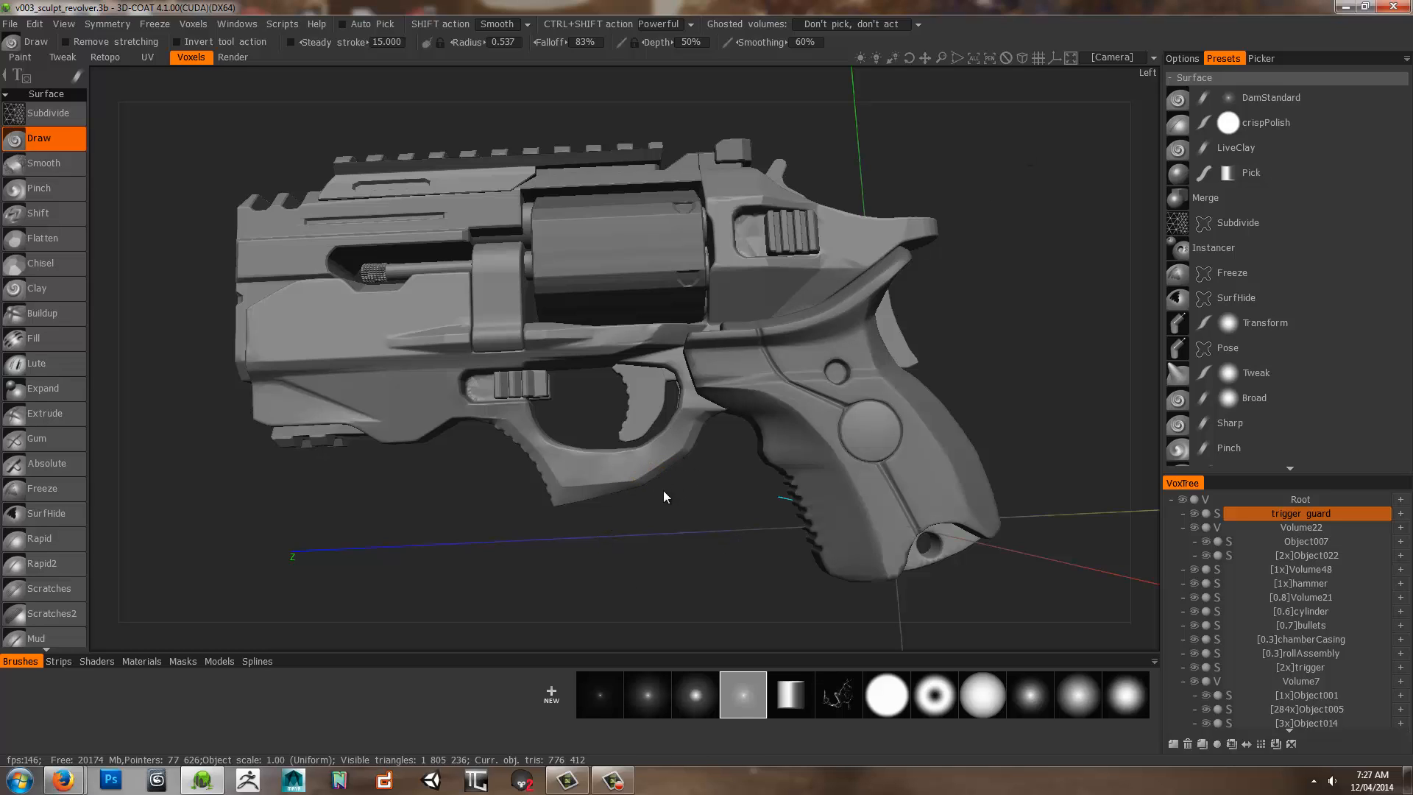
mouse_move(1251, 173)
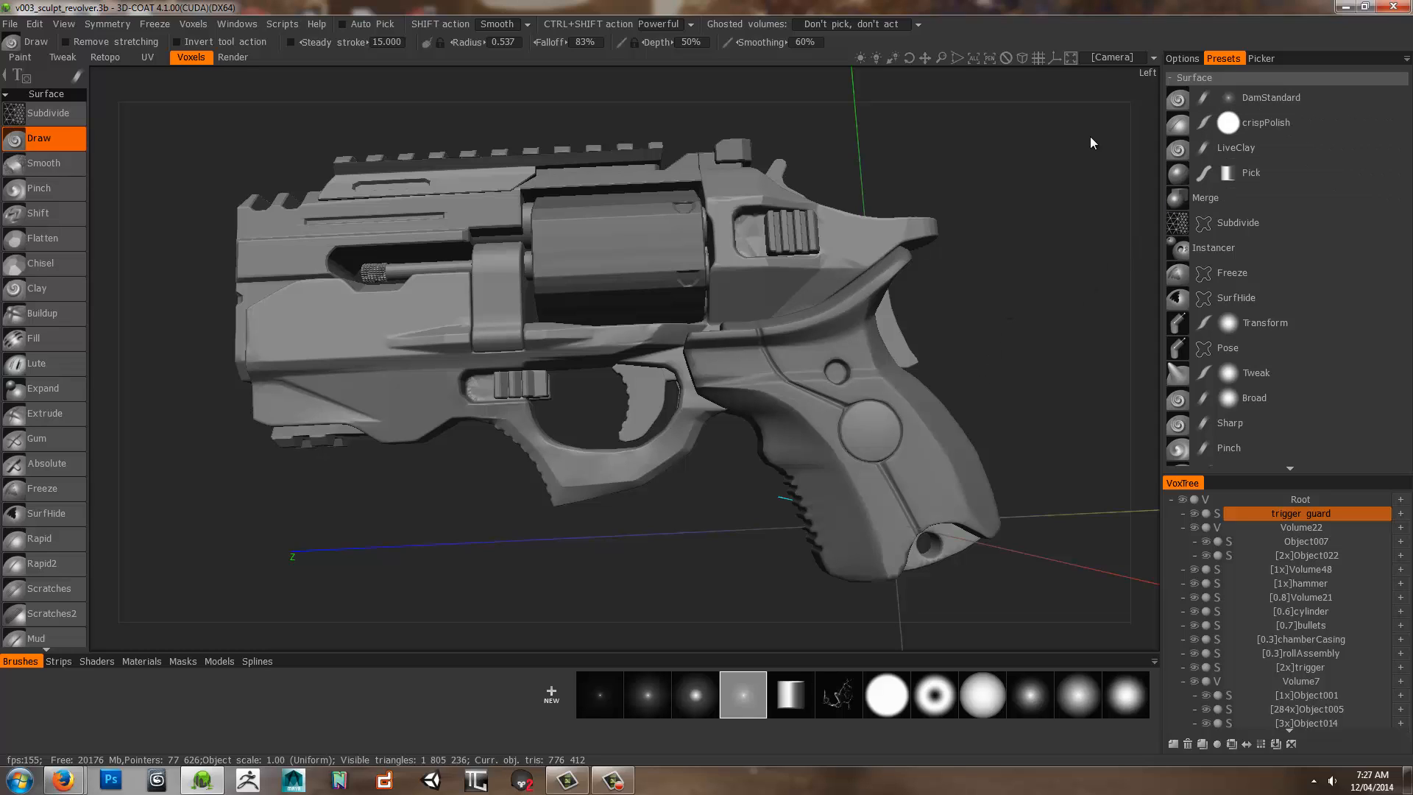
mouse_move(989, 256)
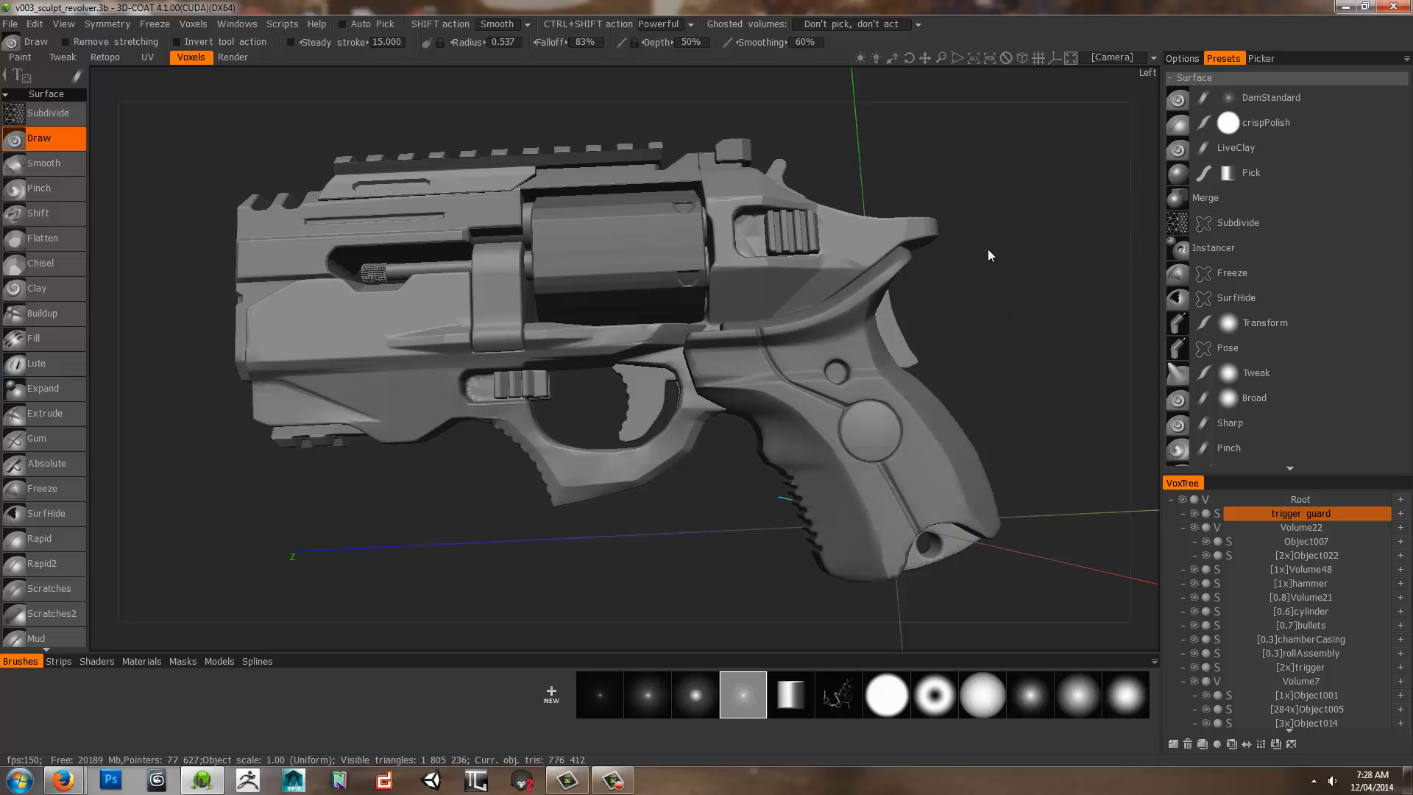